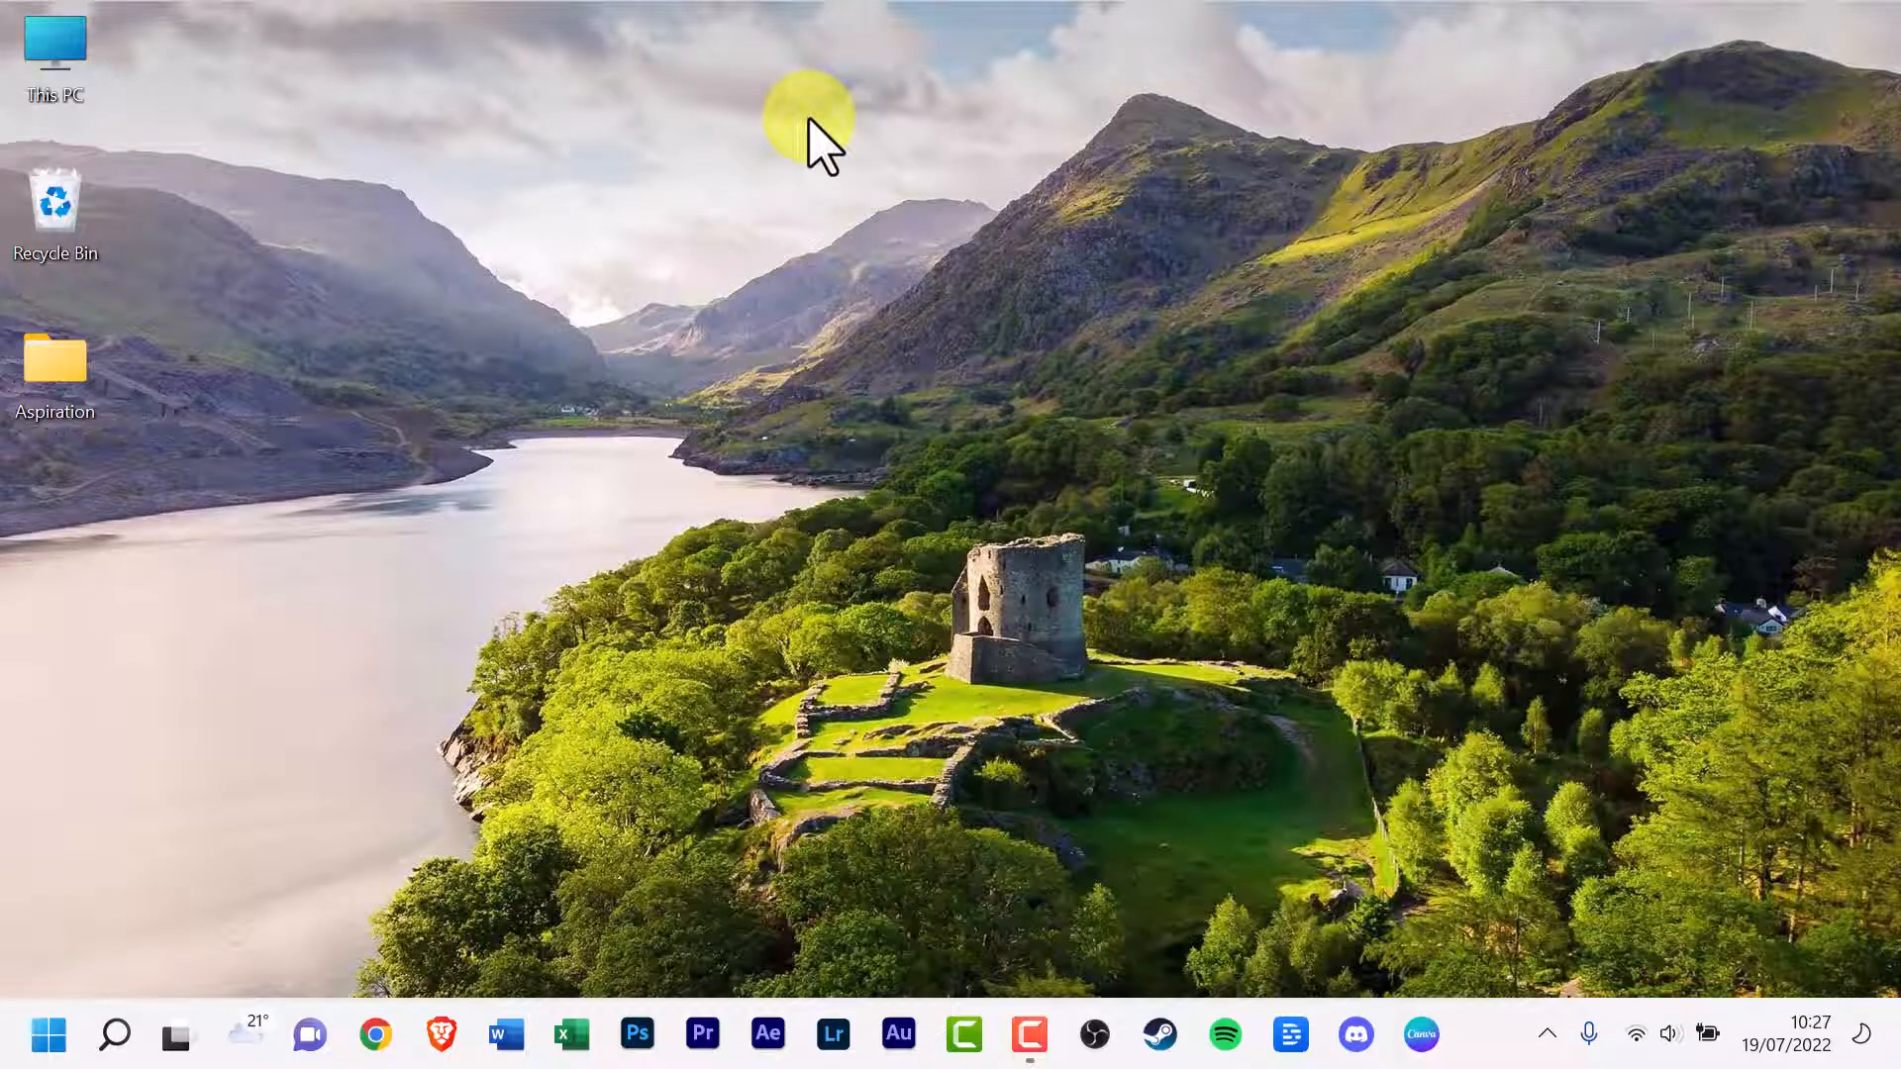
mouse_move(728, 297)
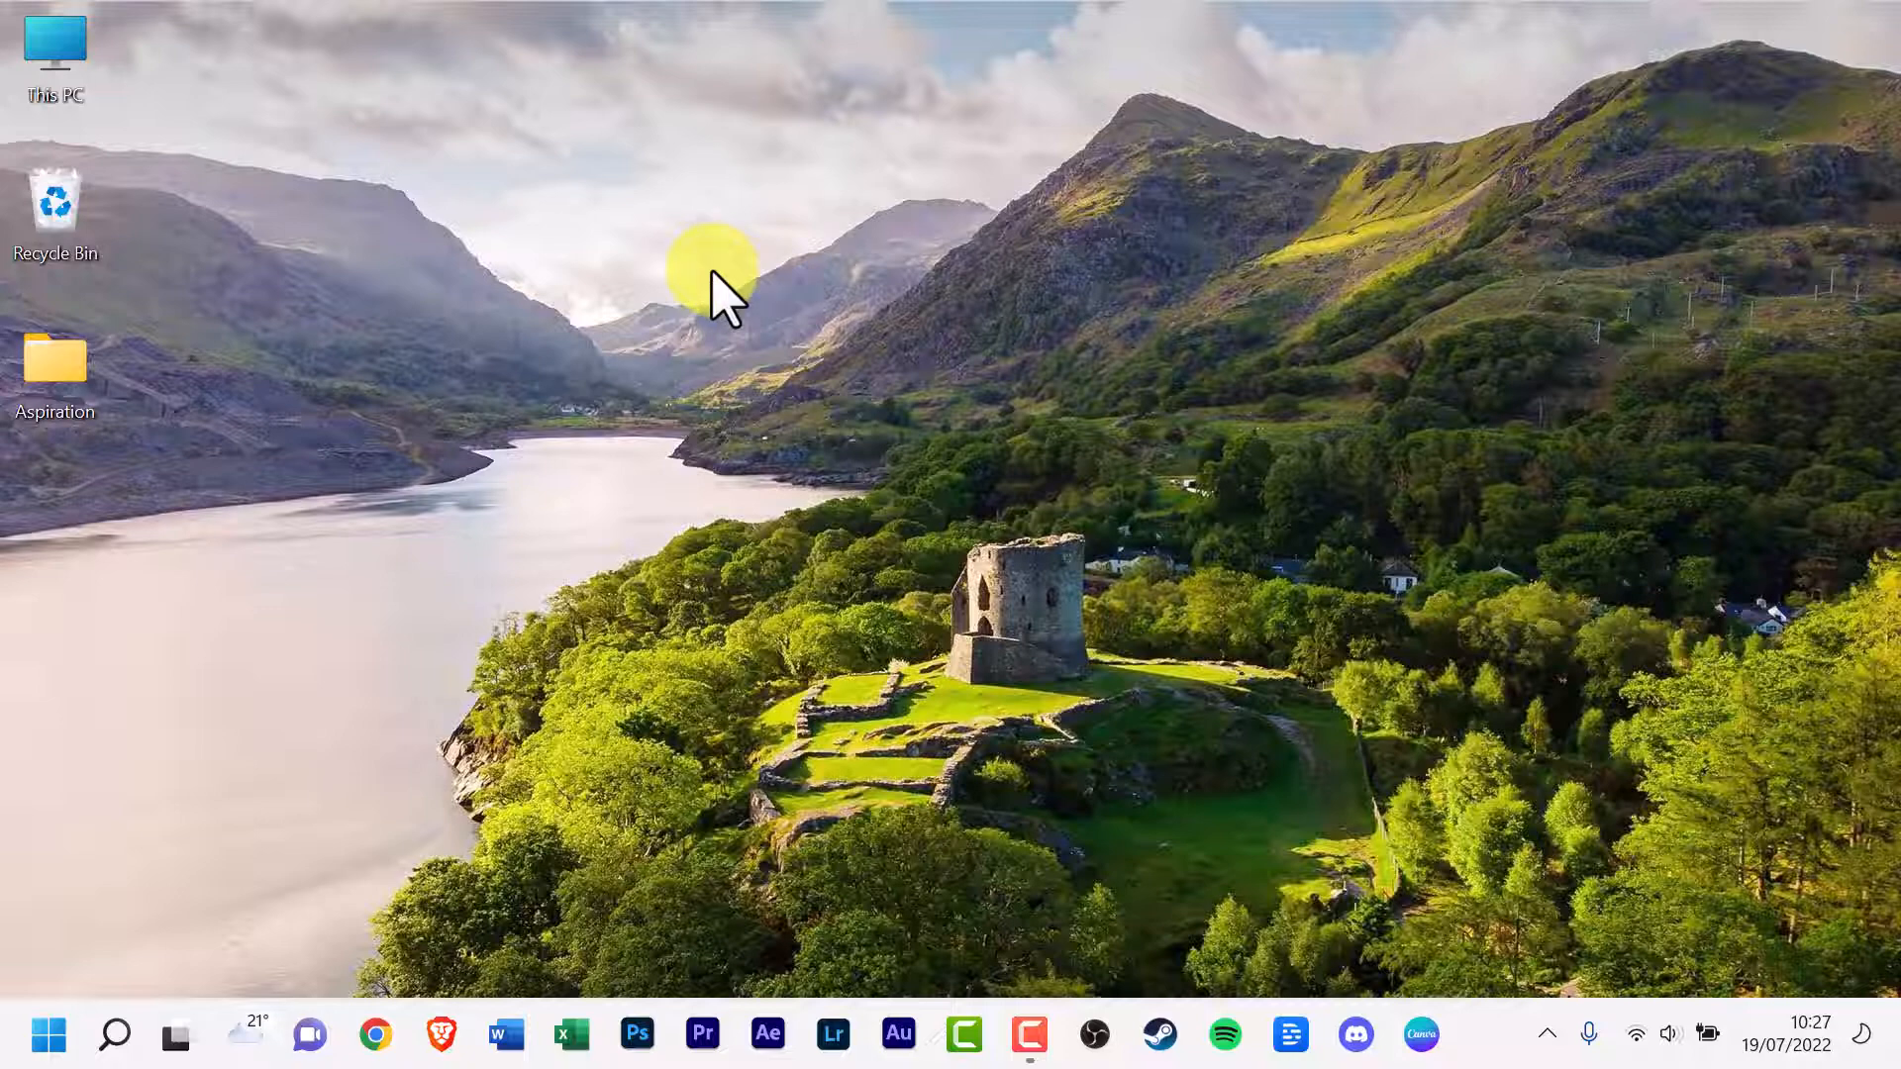
- Bring up Windows Search from the taskbar to look for Microsoft Store
click(114, 1033)
text(mi)
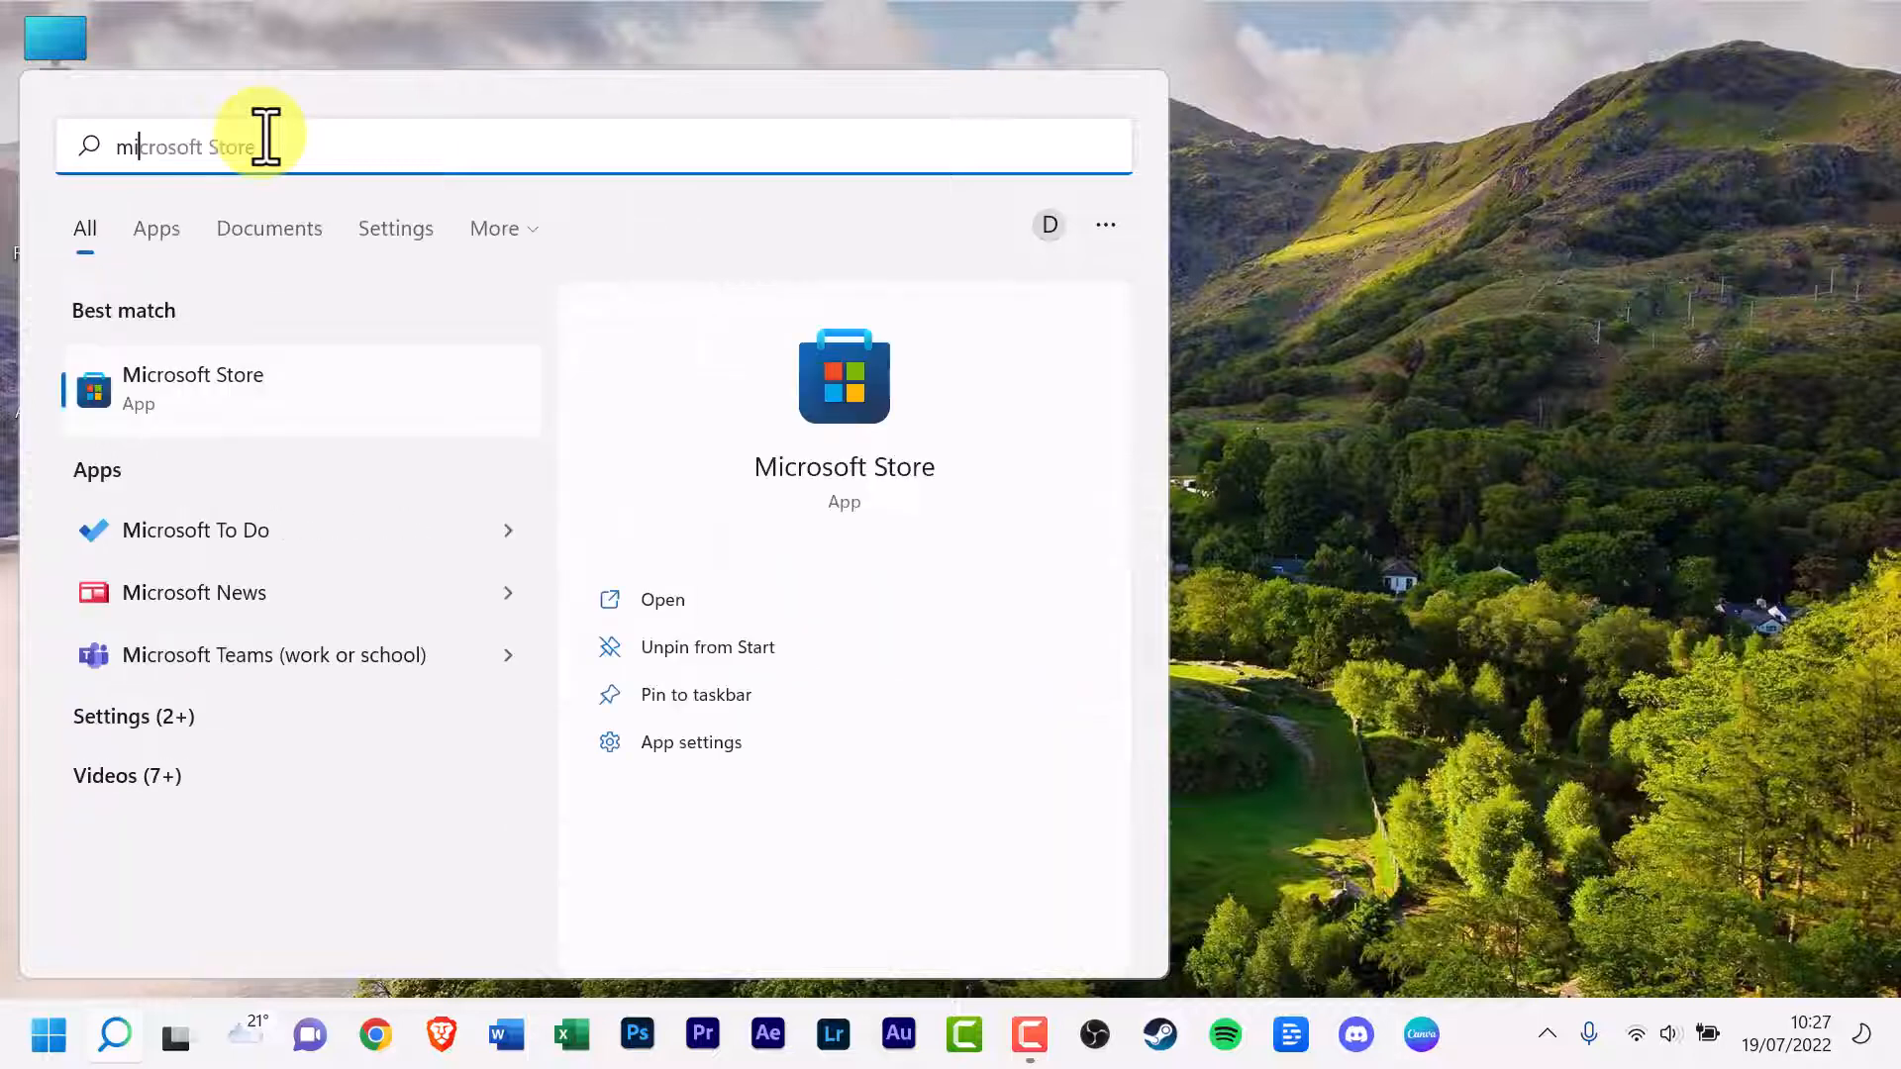
- Complete the 'microsoft store' query to show the Microsoft Store app
text(crosoft st)
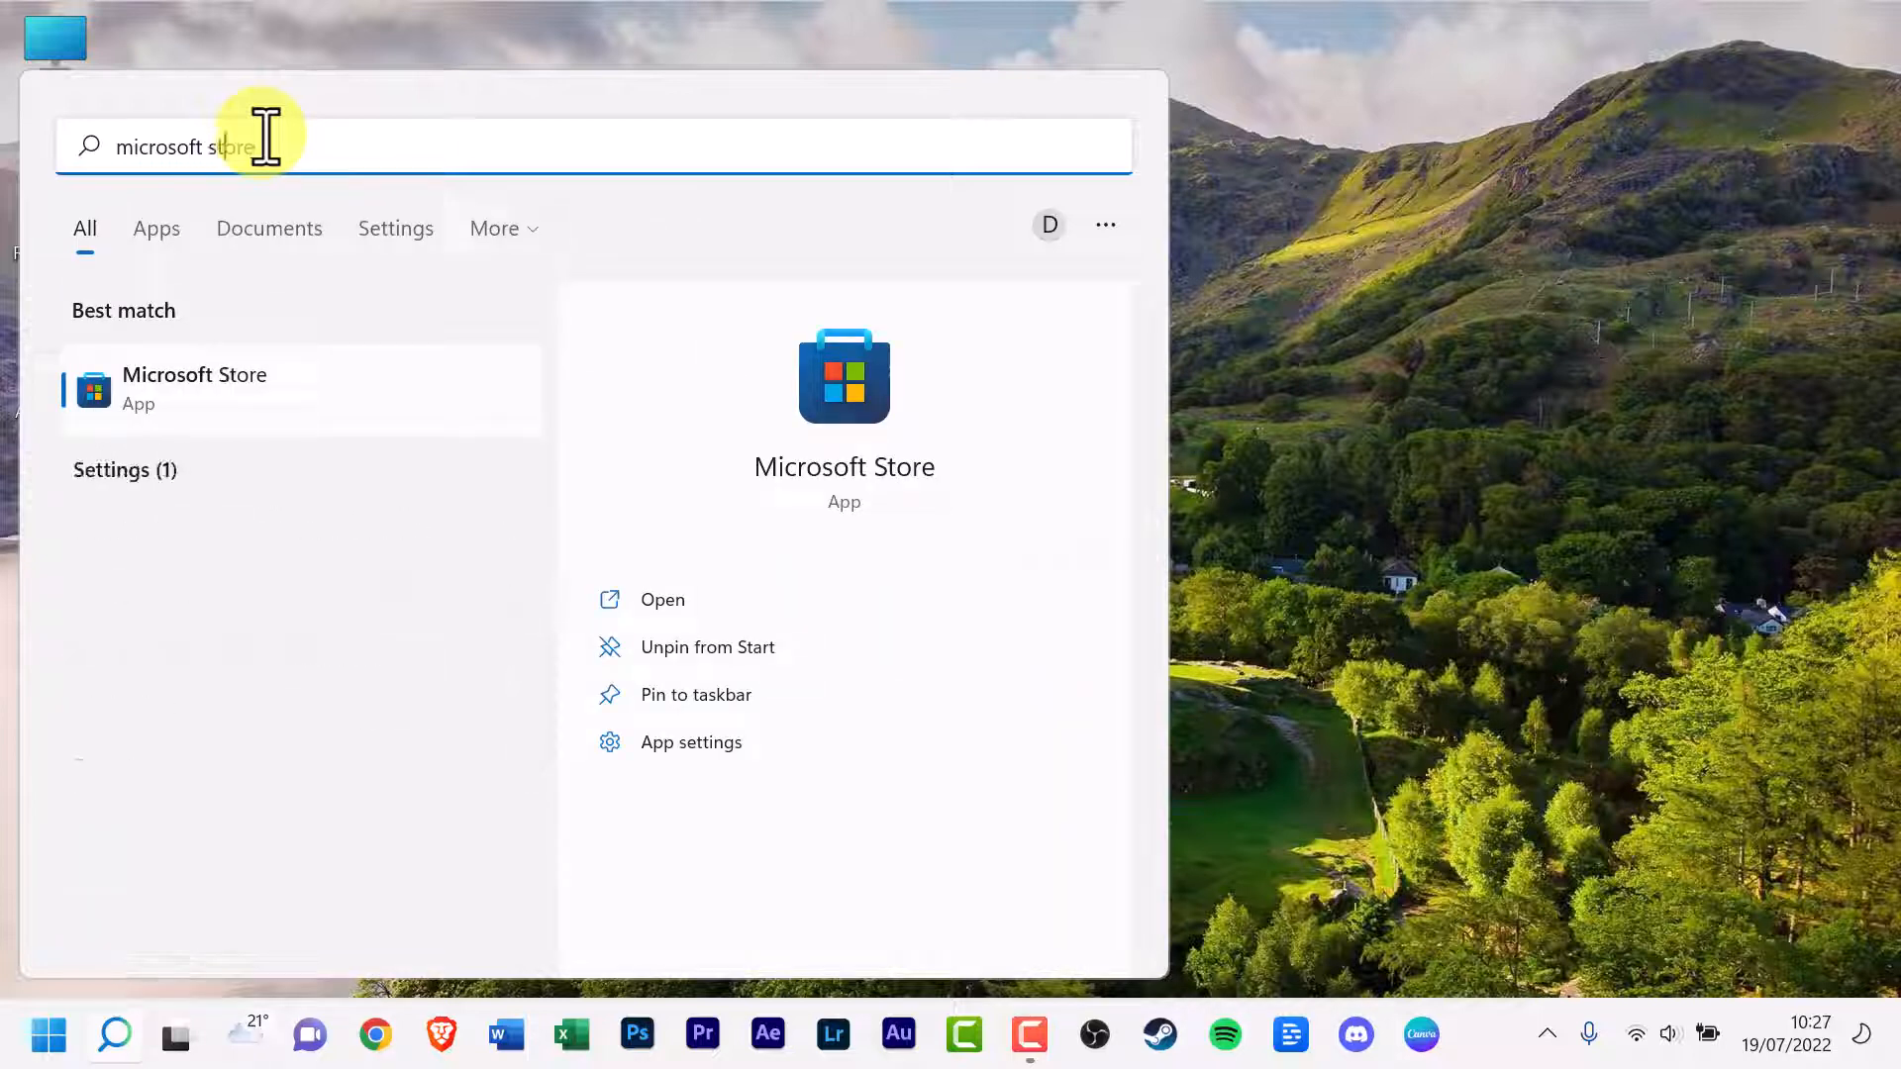
mouse_move(225, 431)
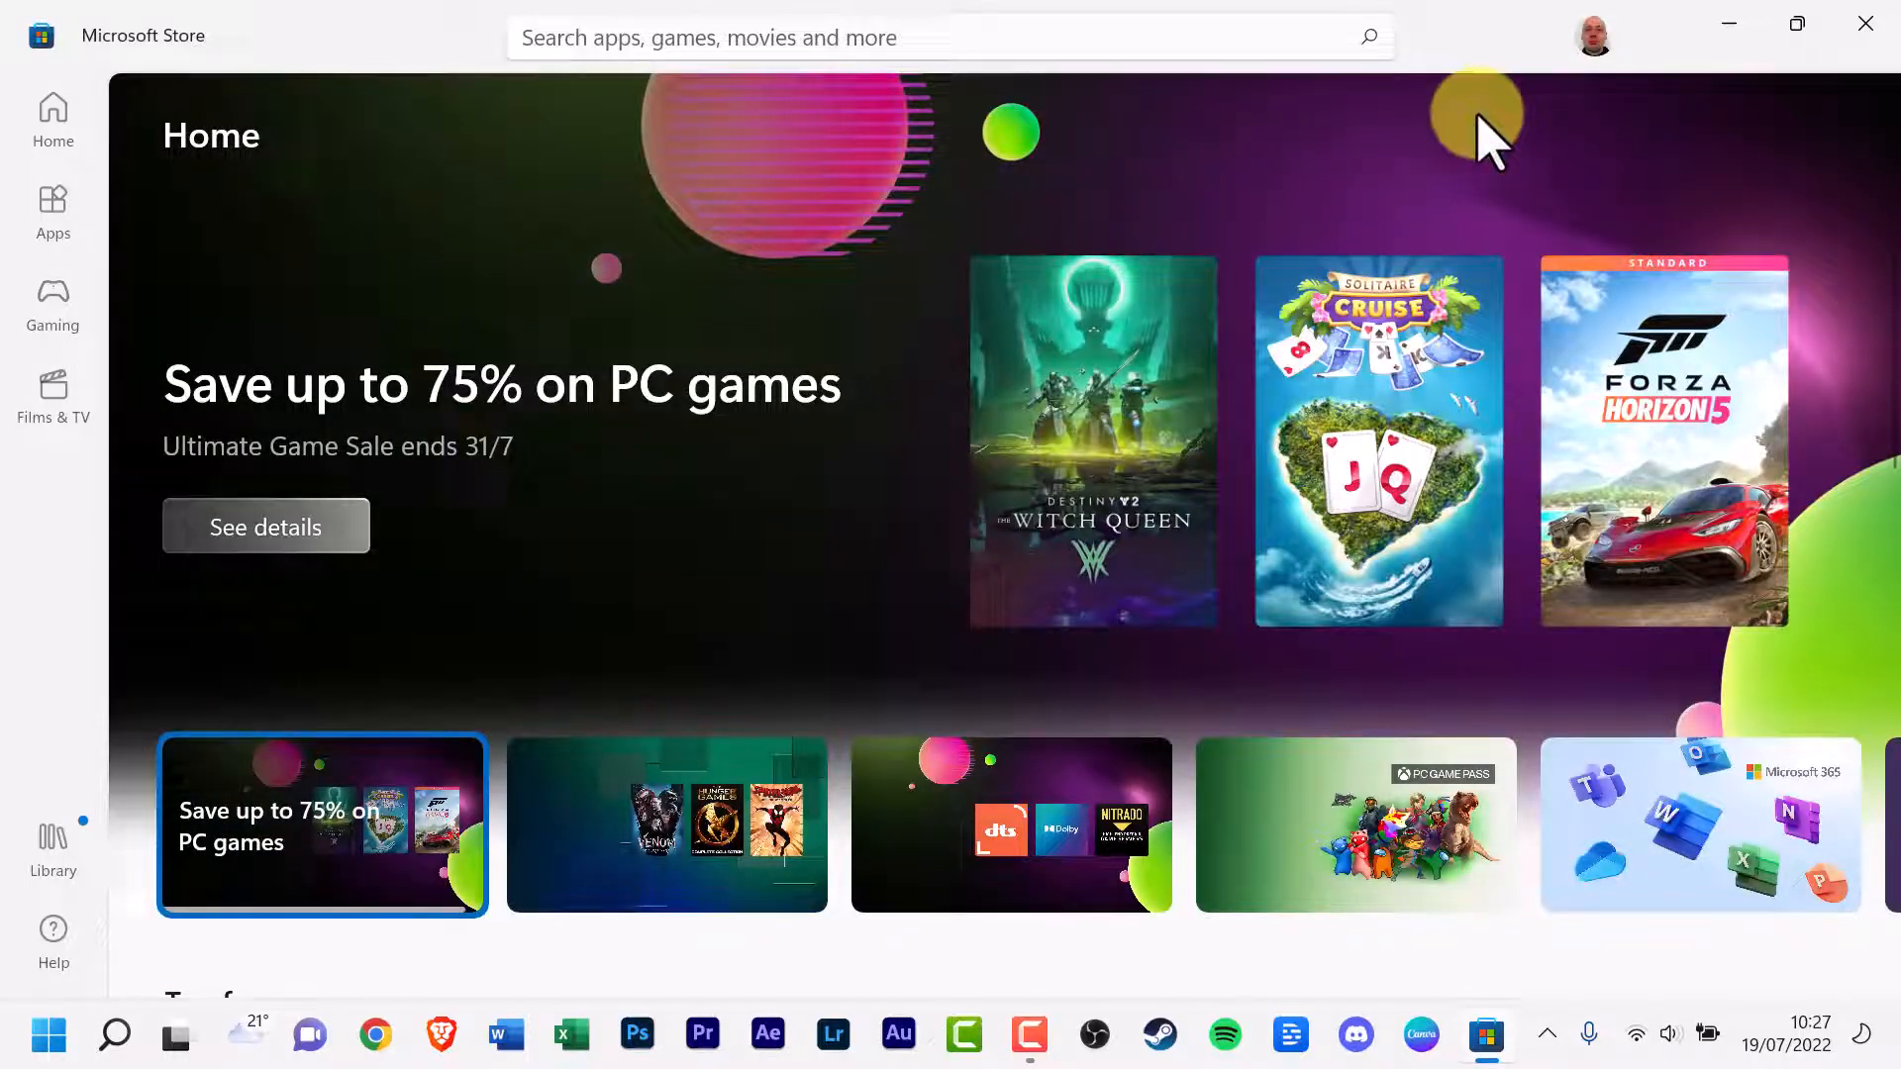
mouse_move(448, 66)
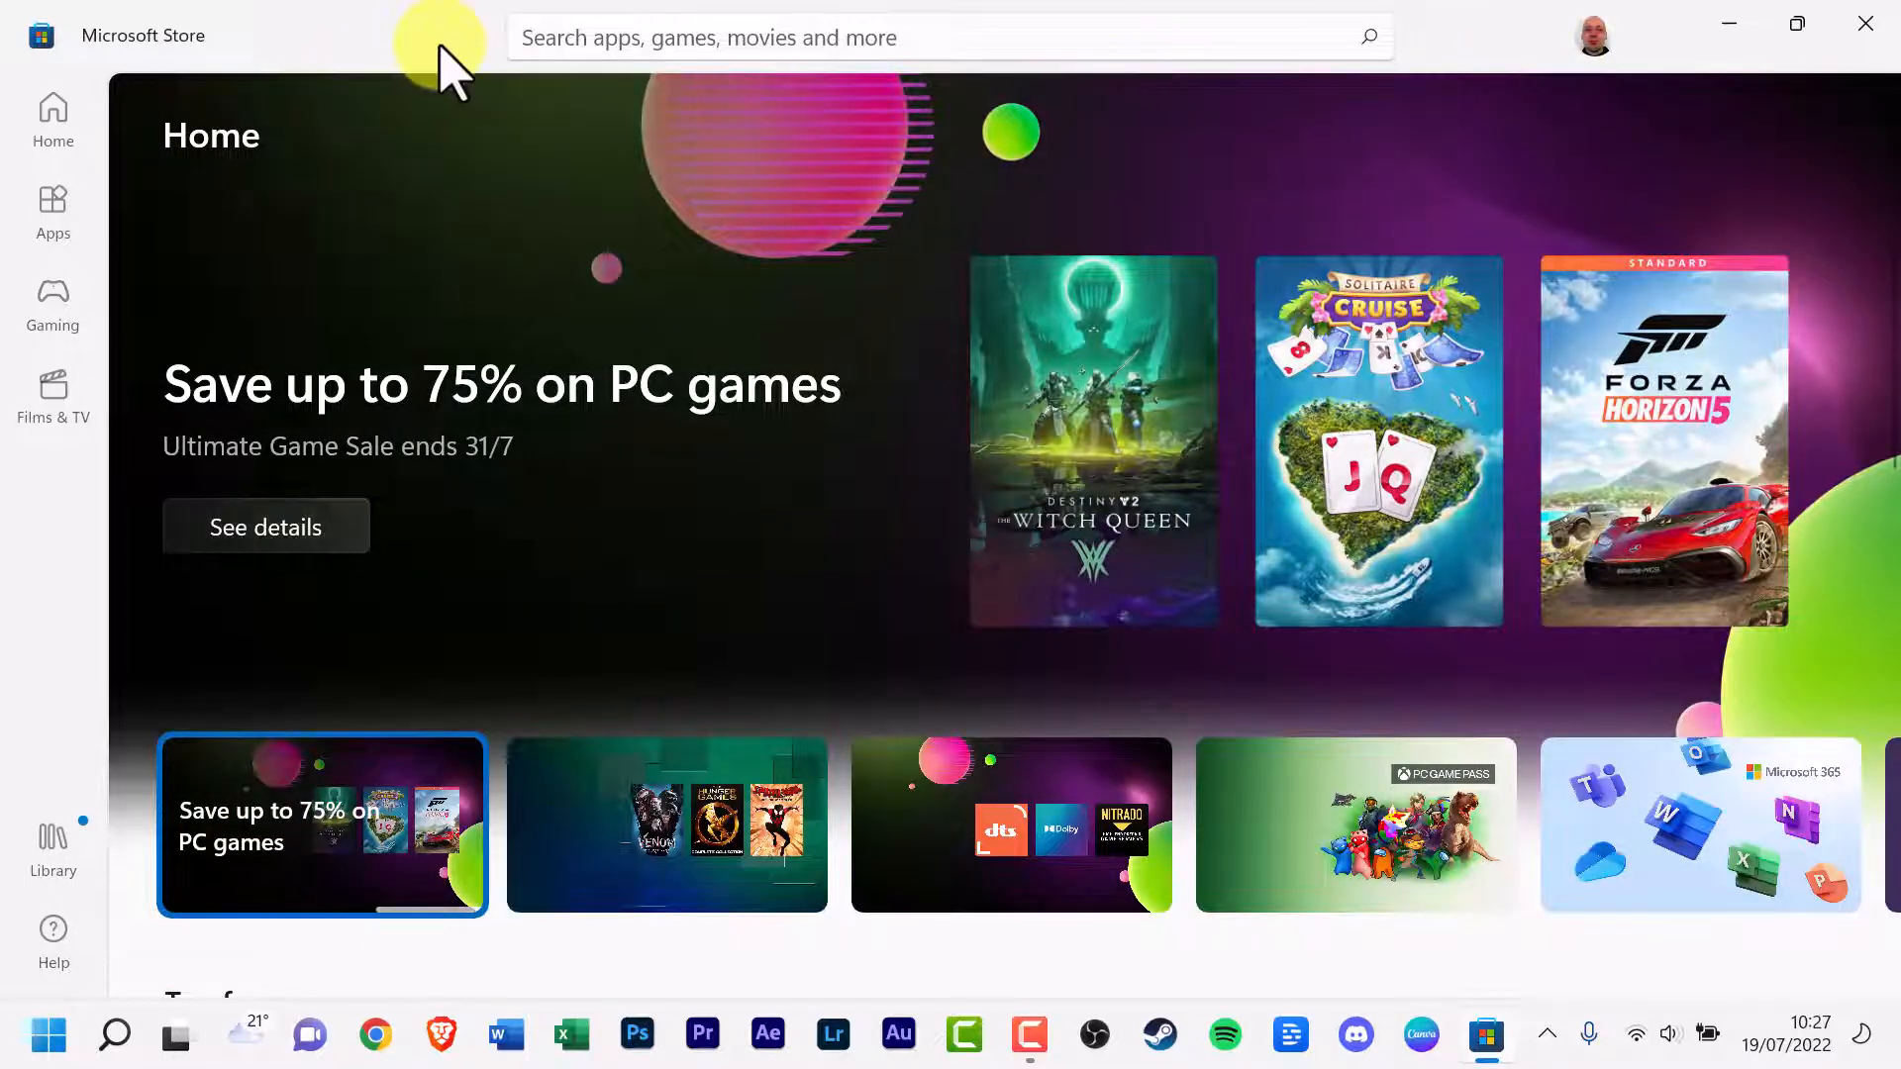
mouse_move(417, 24)
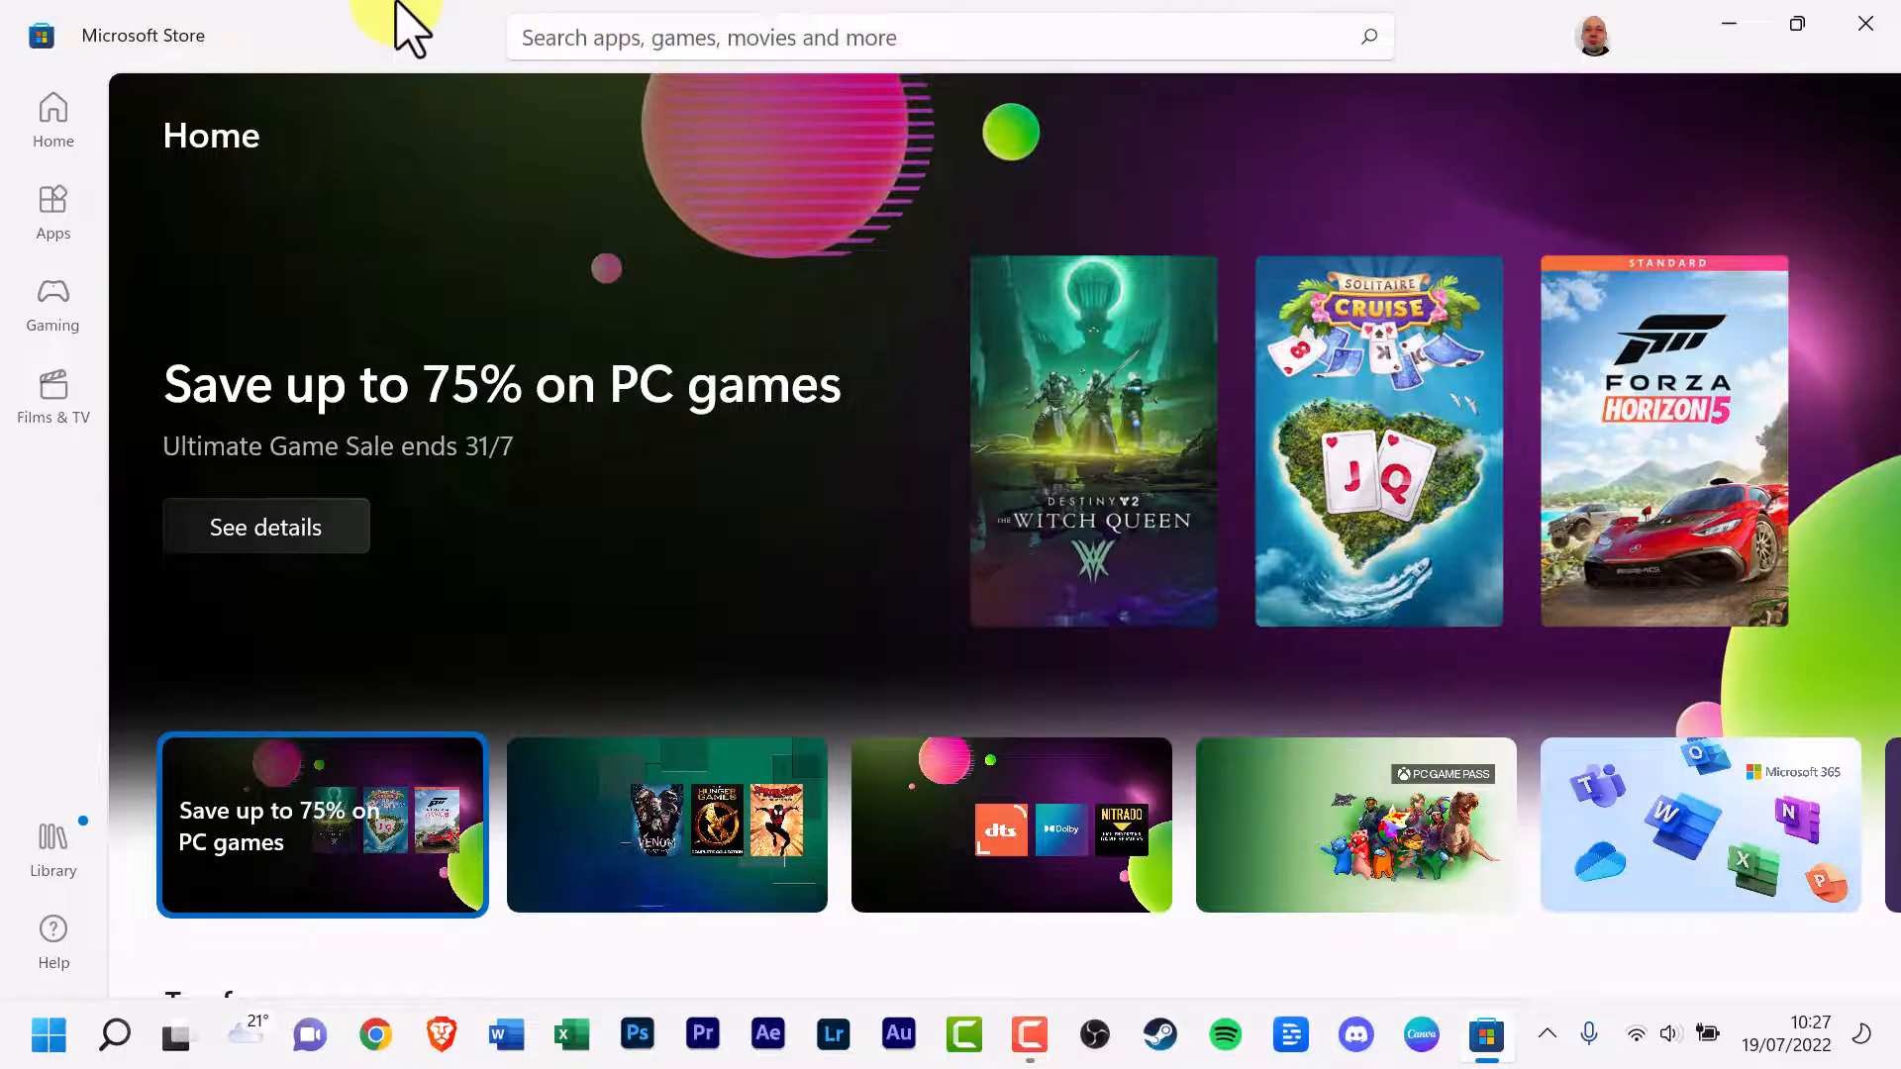
- Search the Store for 'messenger' to surface the Messenger app suggestion
click(849, 37)
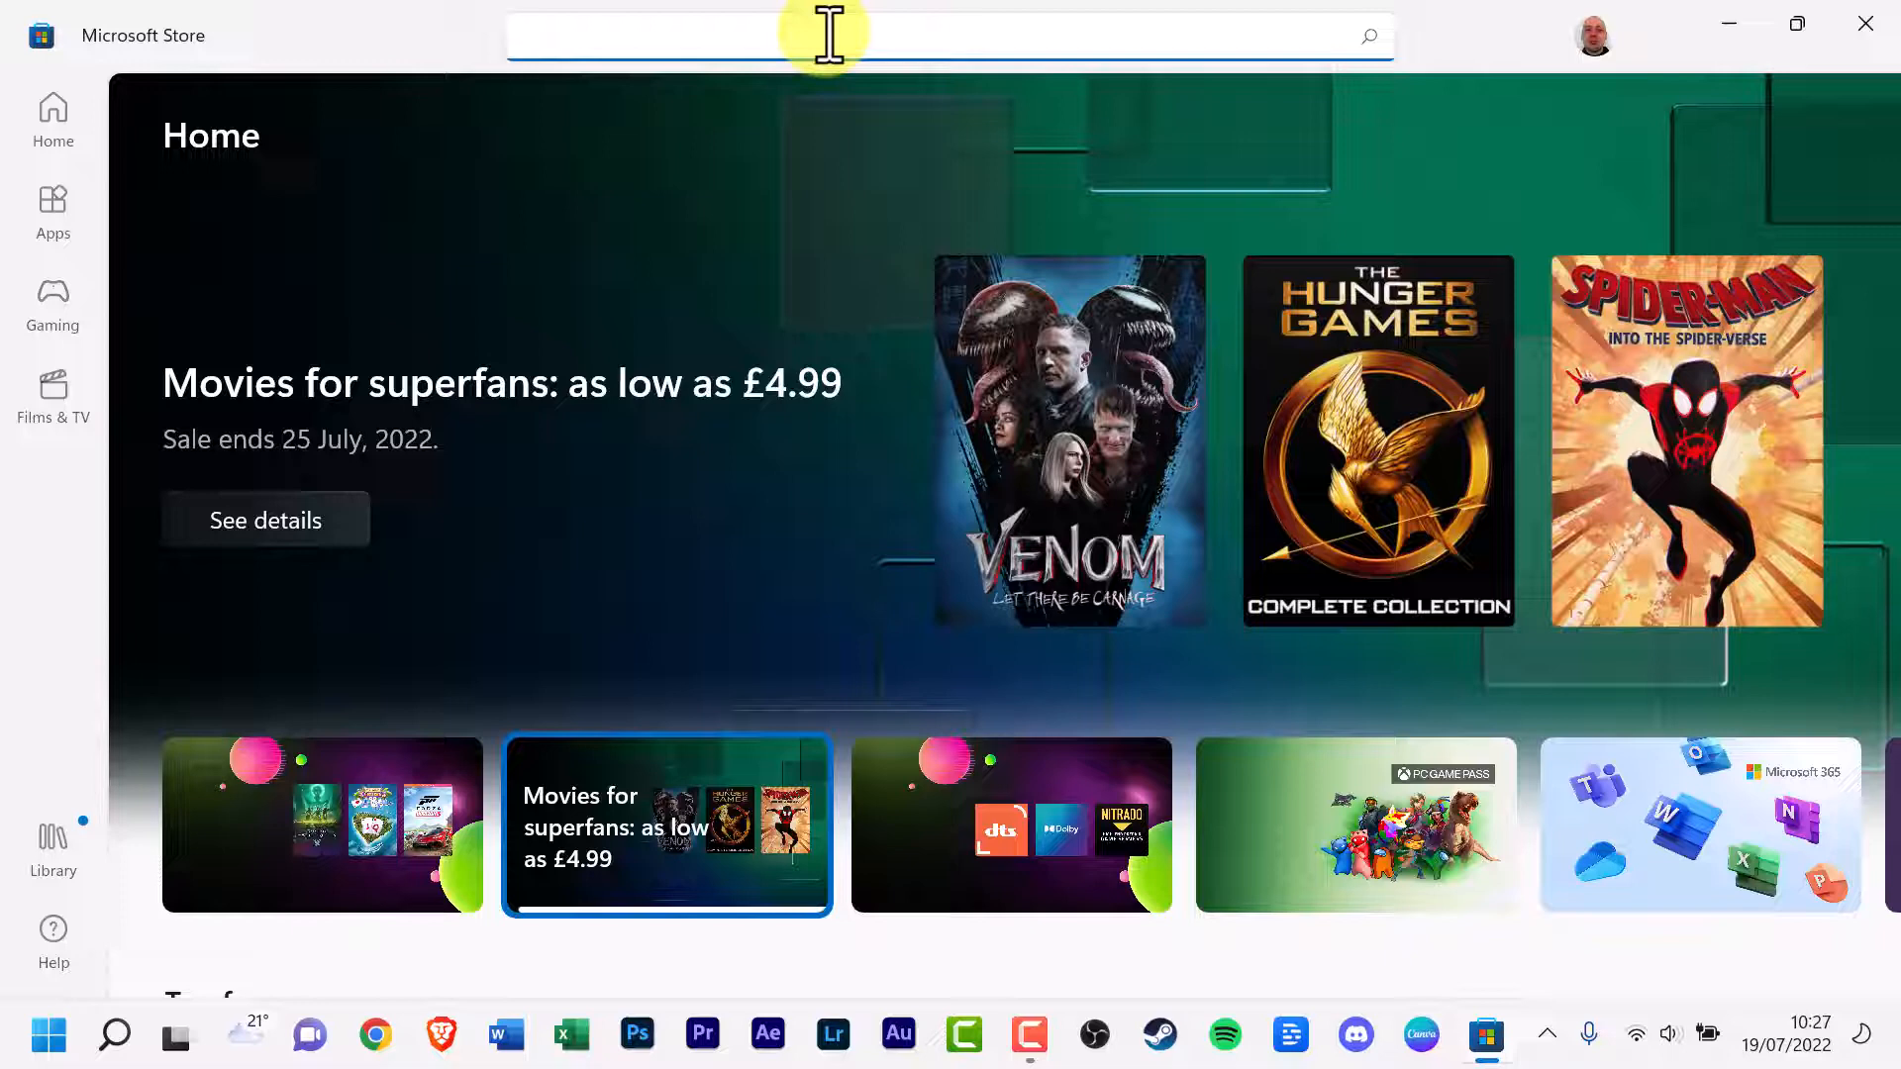
text(m)
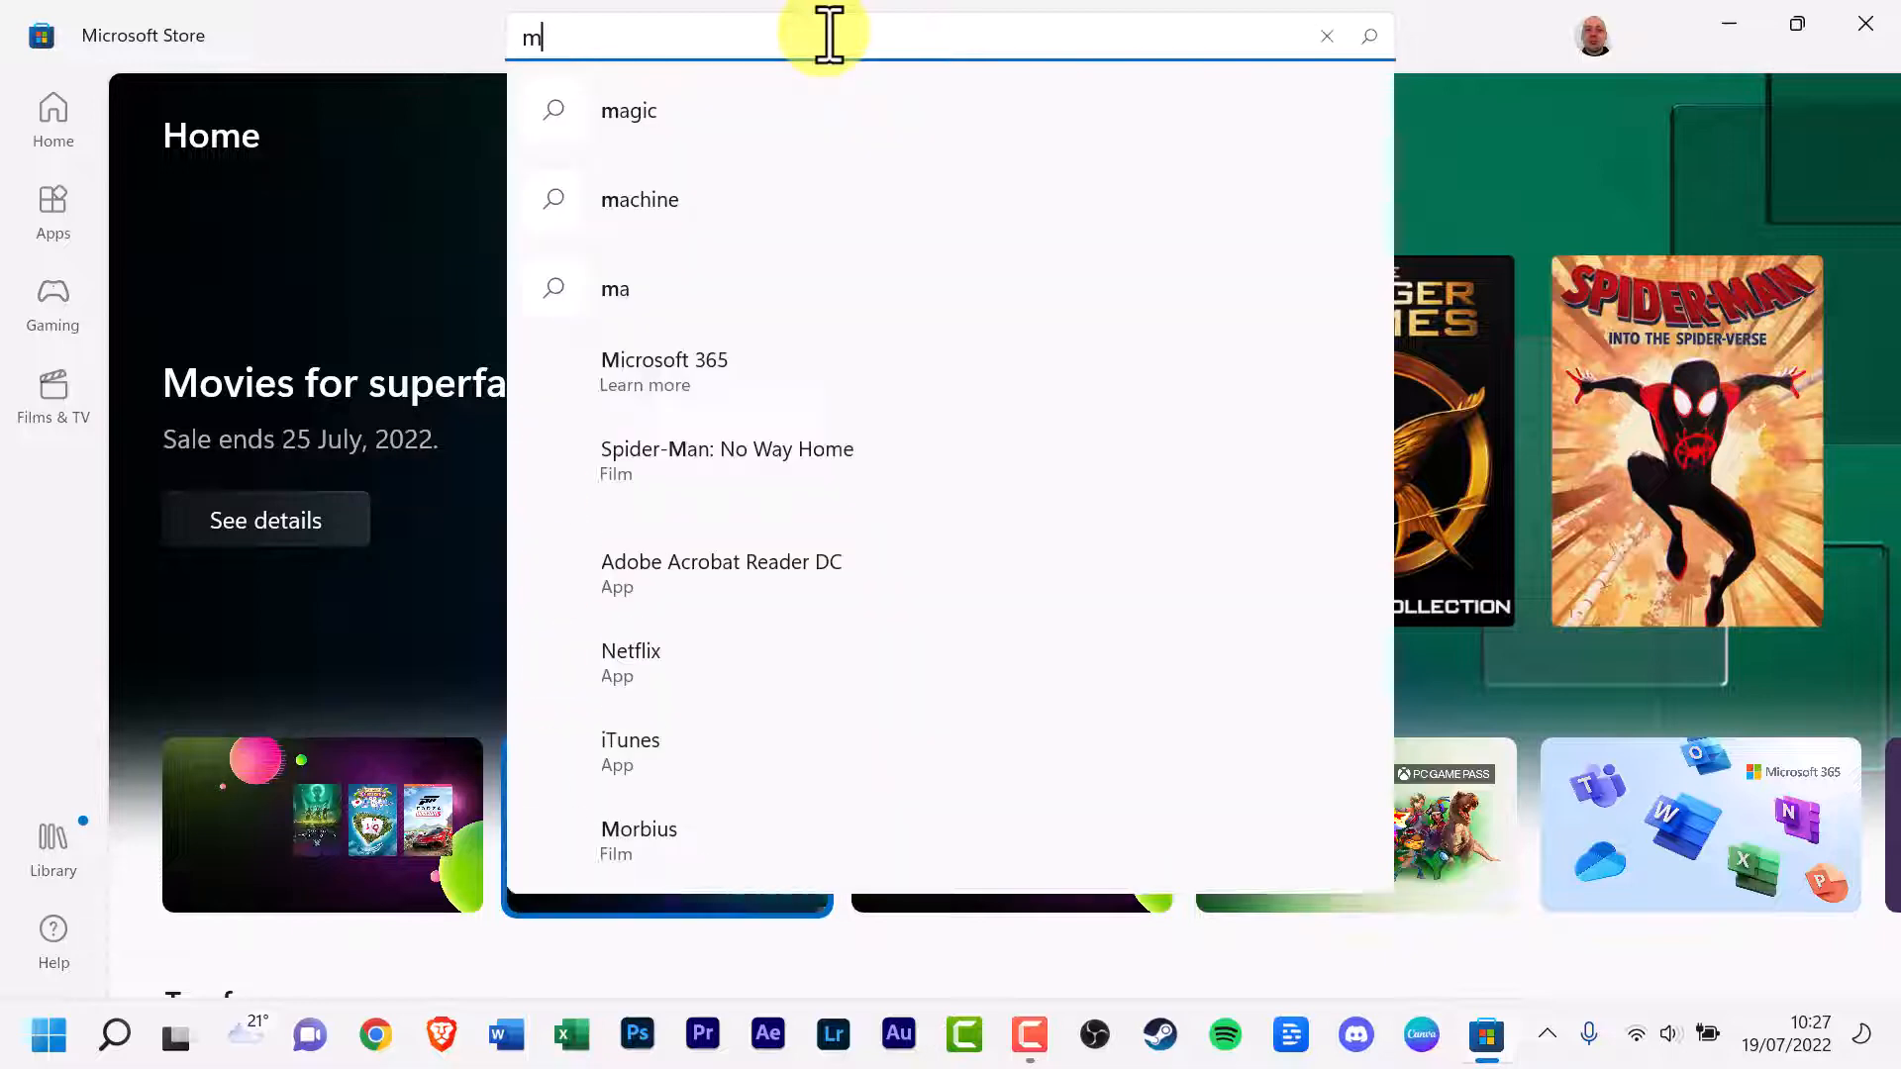
text(e)
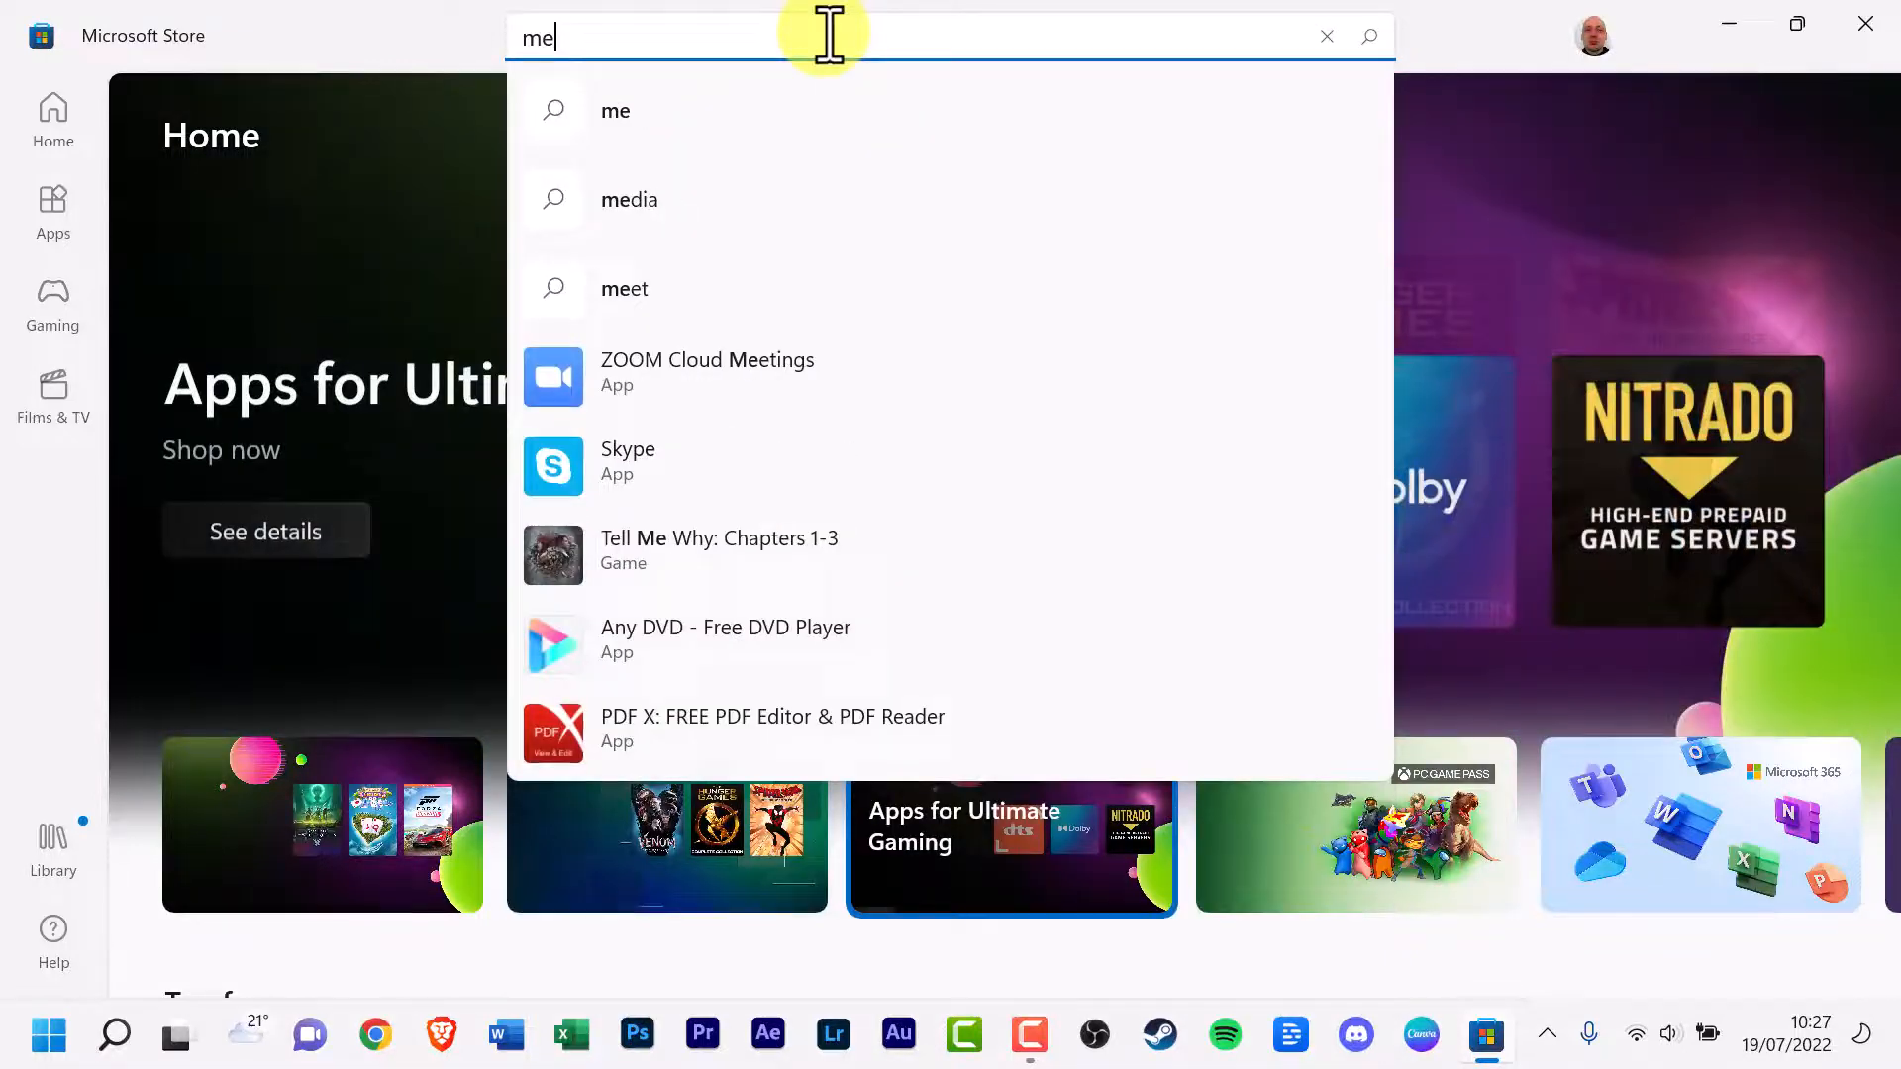
text(sseng)
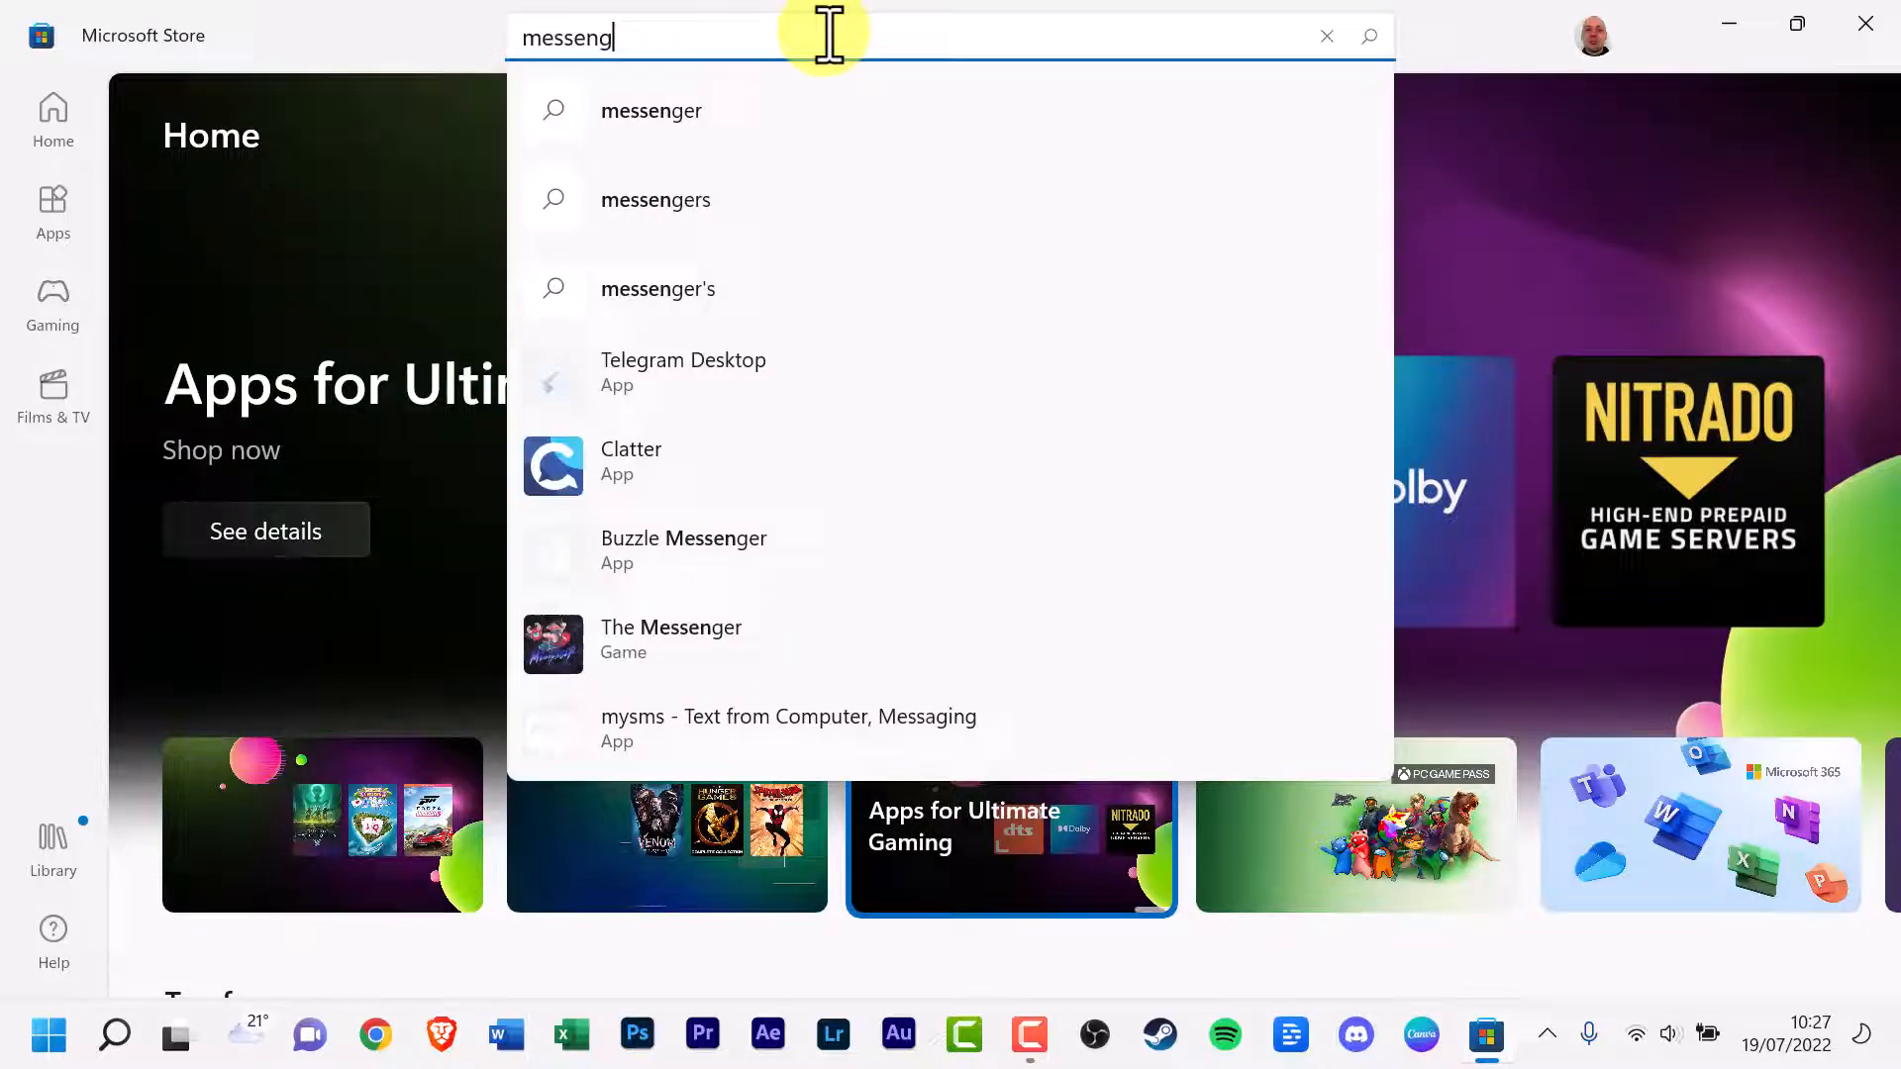
text(er)
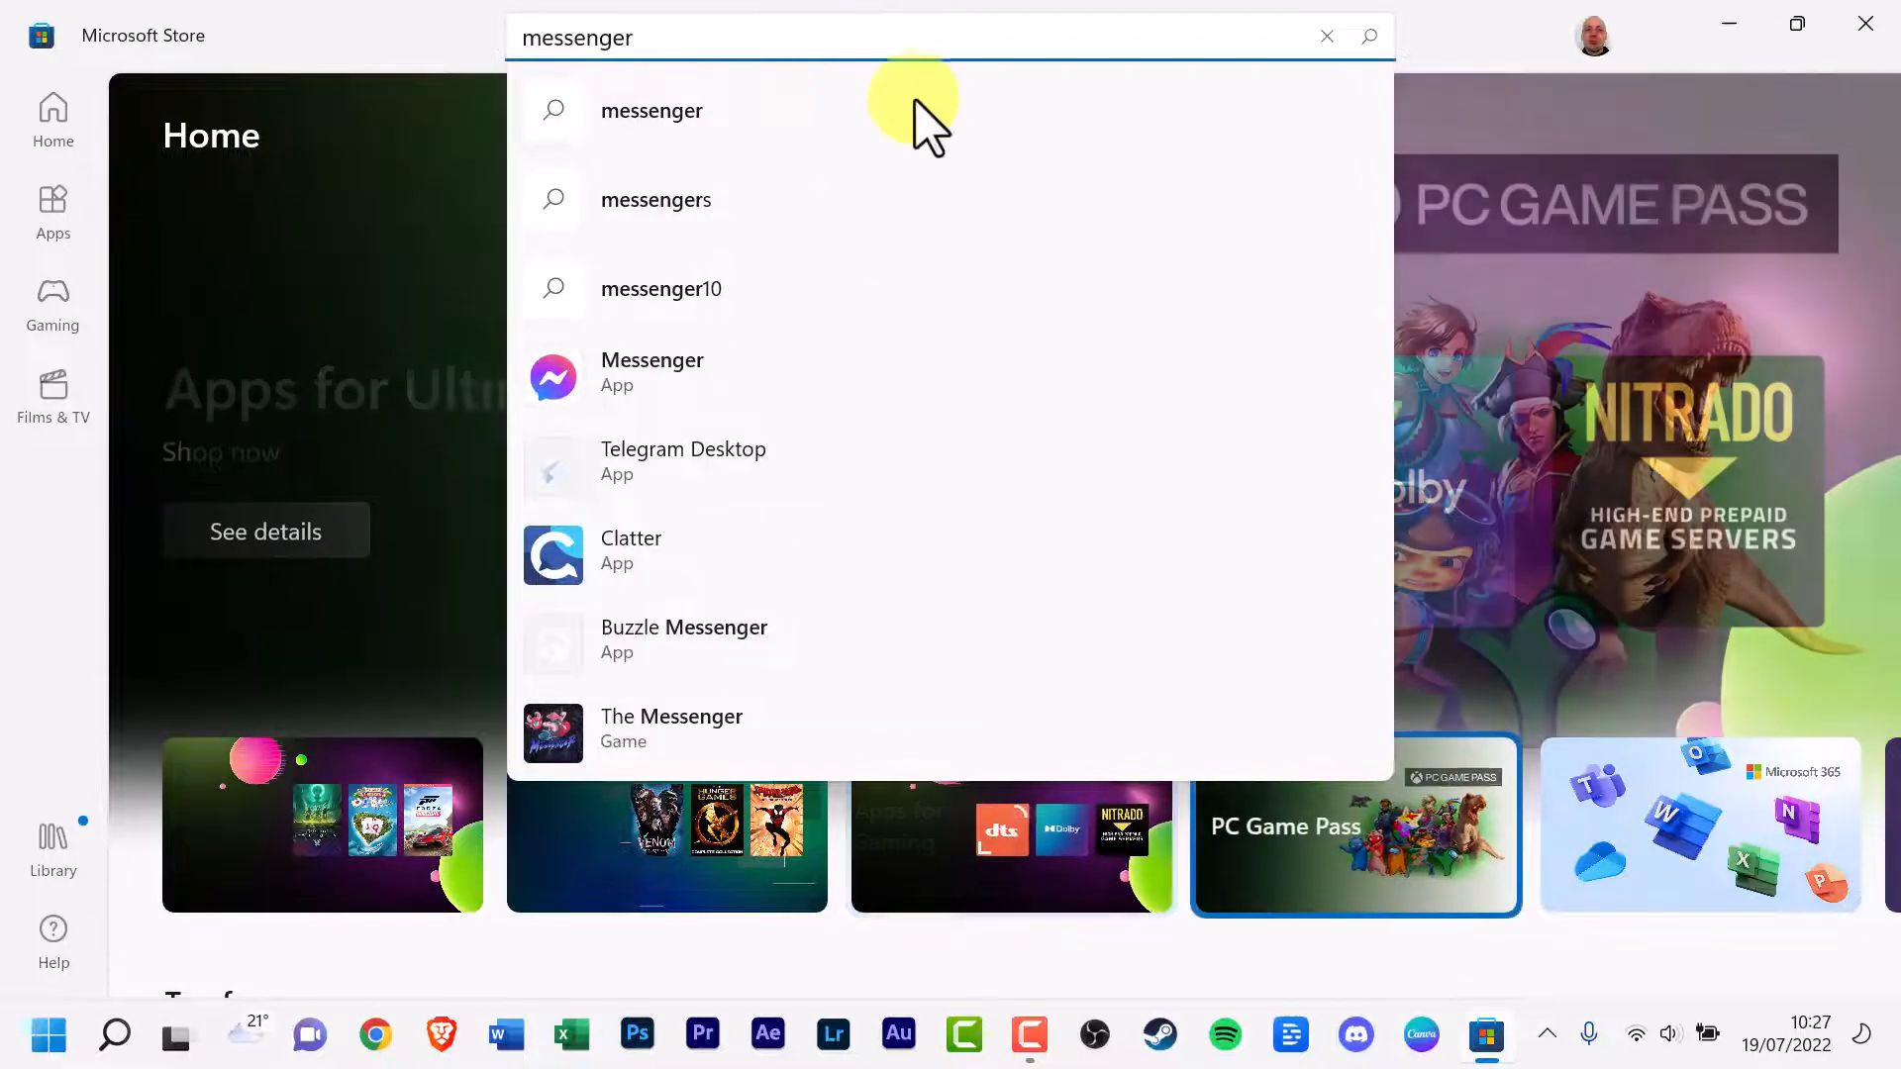
mouse_move(652, 372)
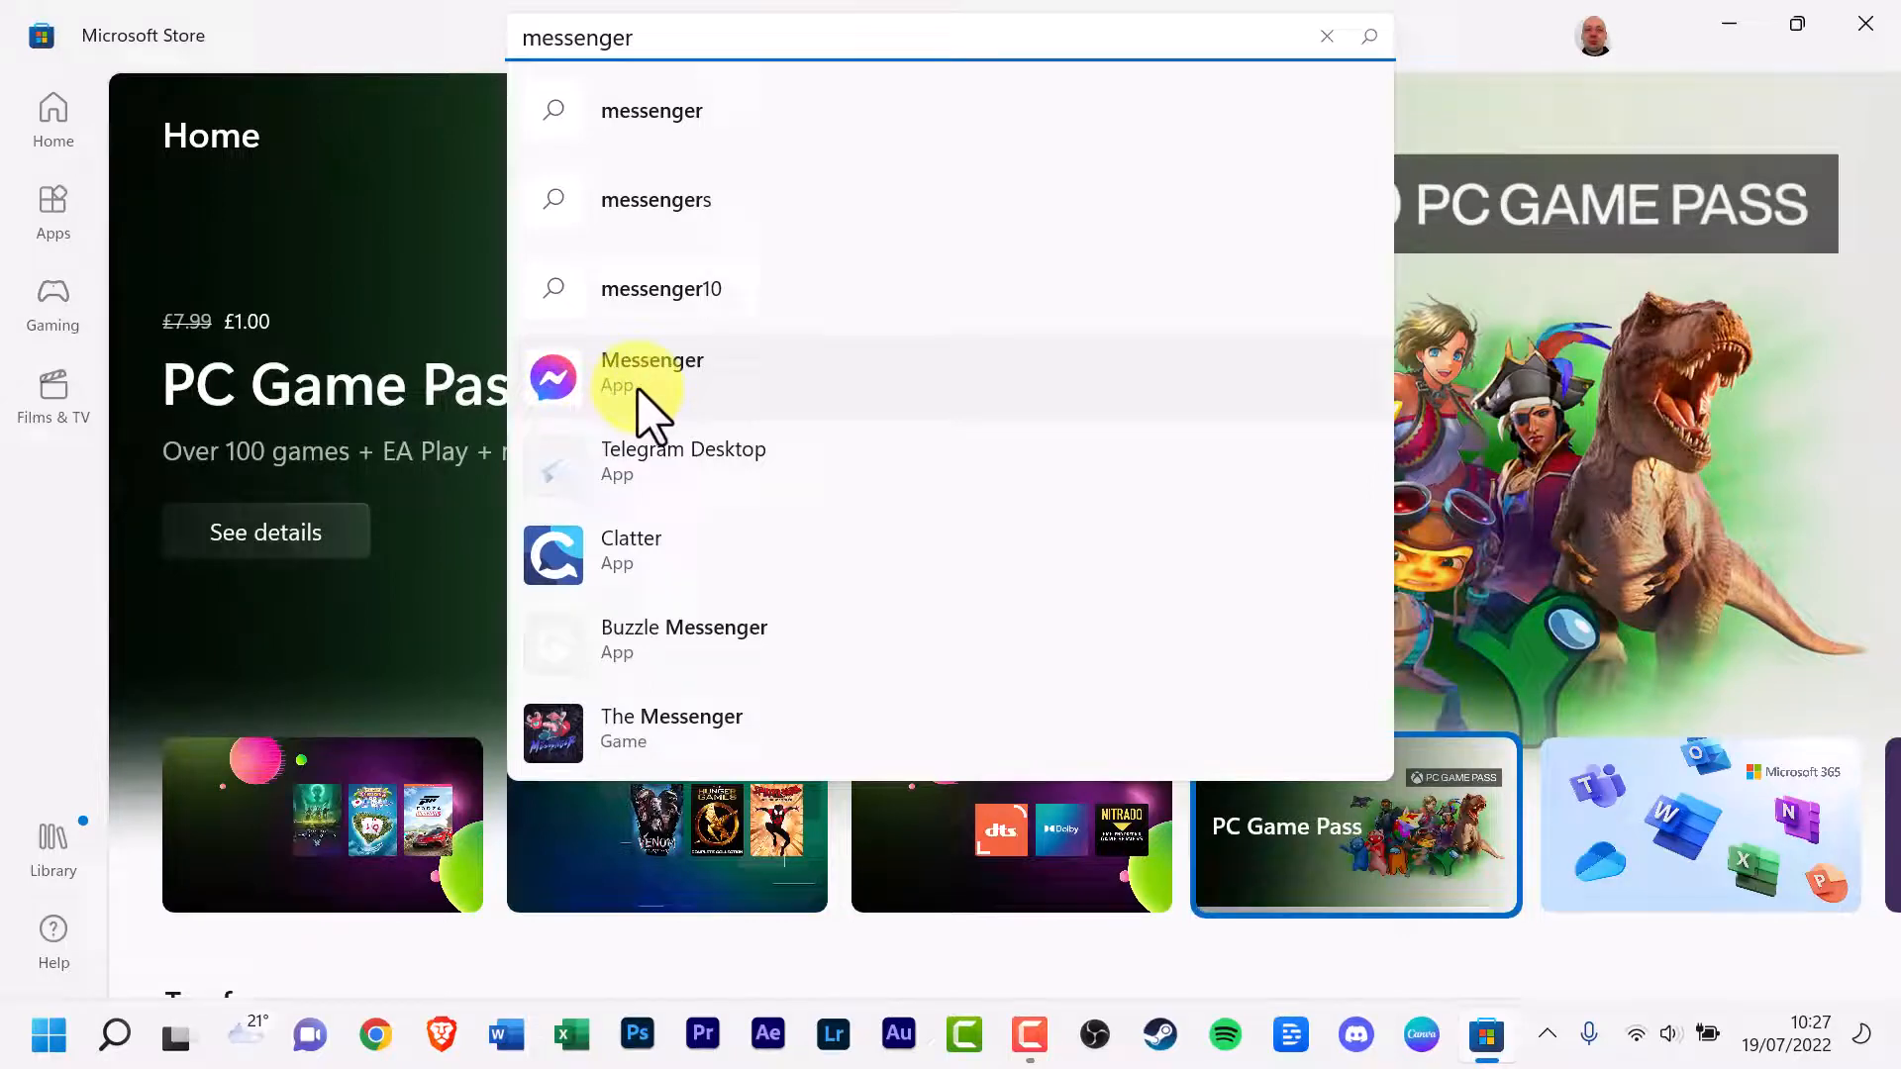
- Open Messenger by Meta's Store page and install it with Get
click(652, 372)
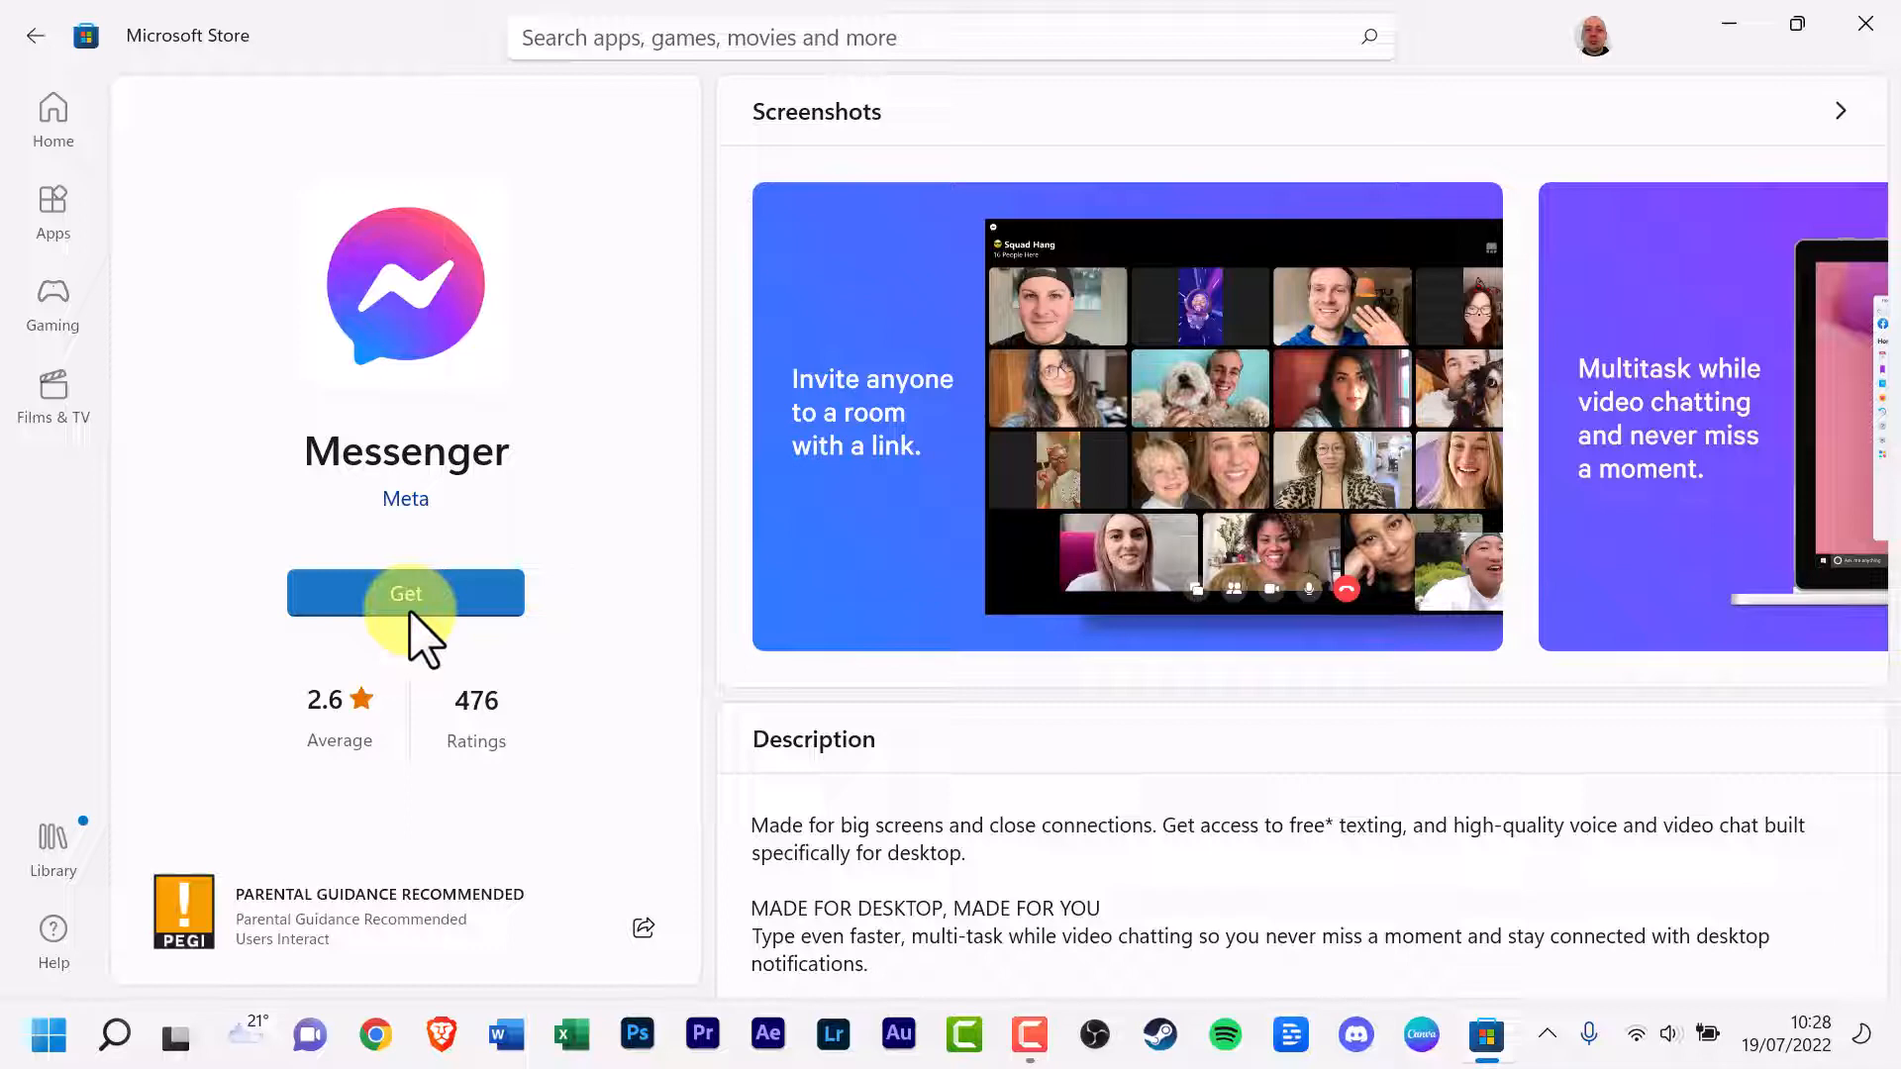
click(405, 594)
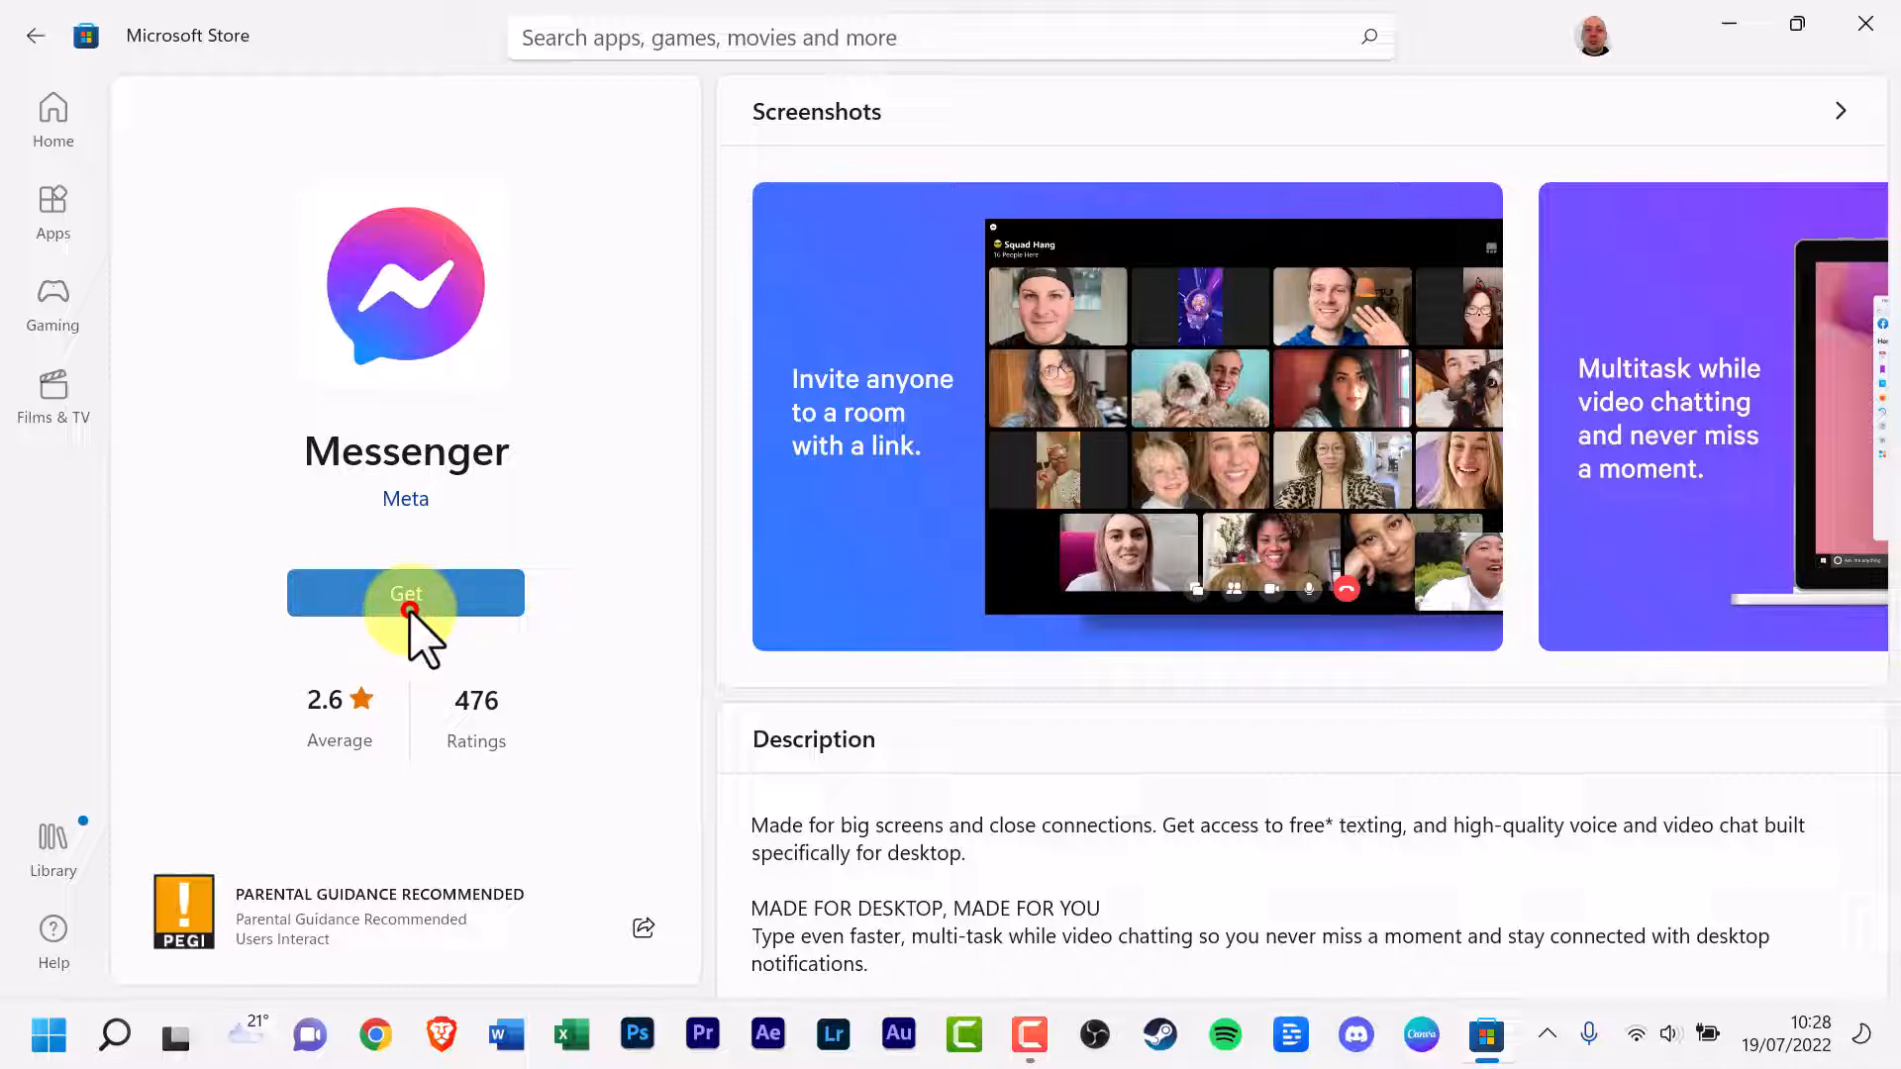
click(406, 593)
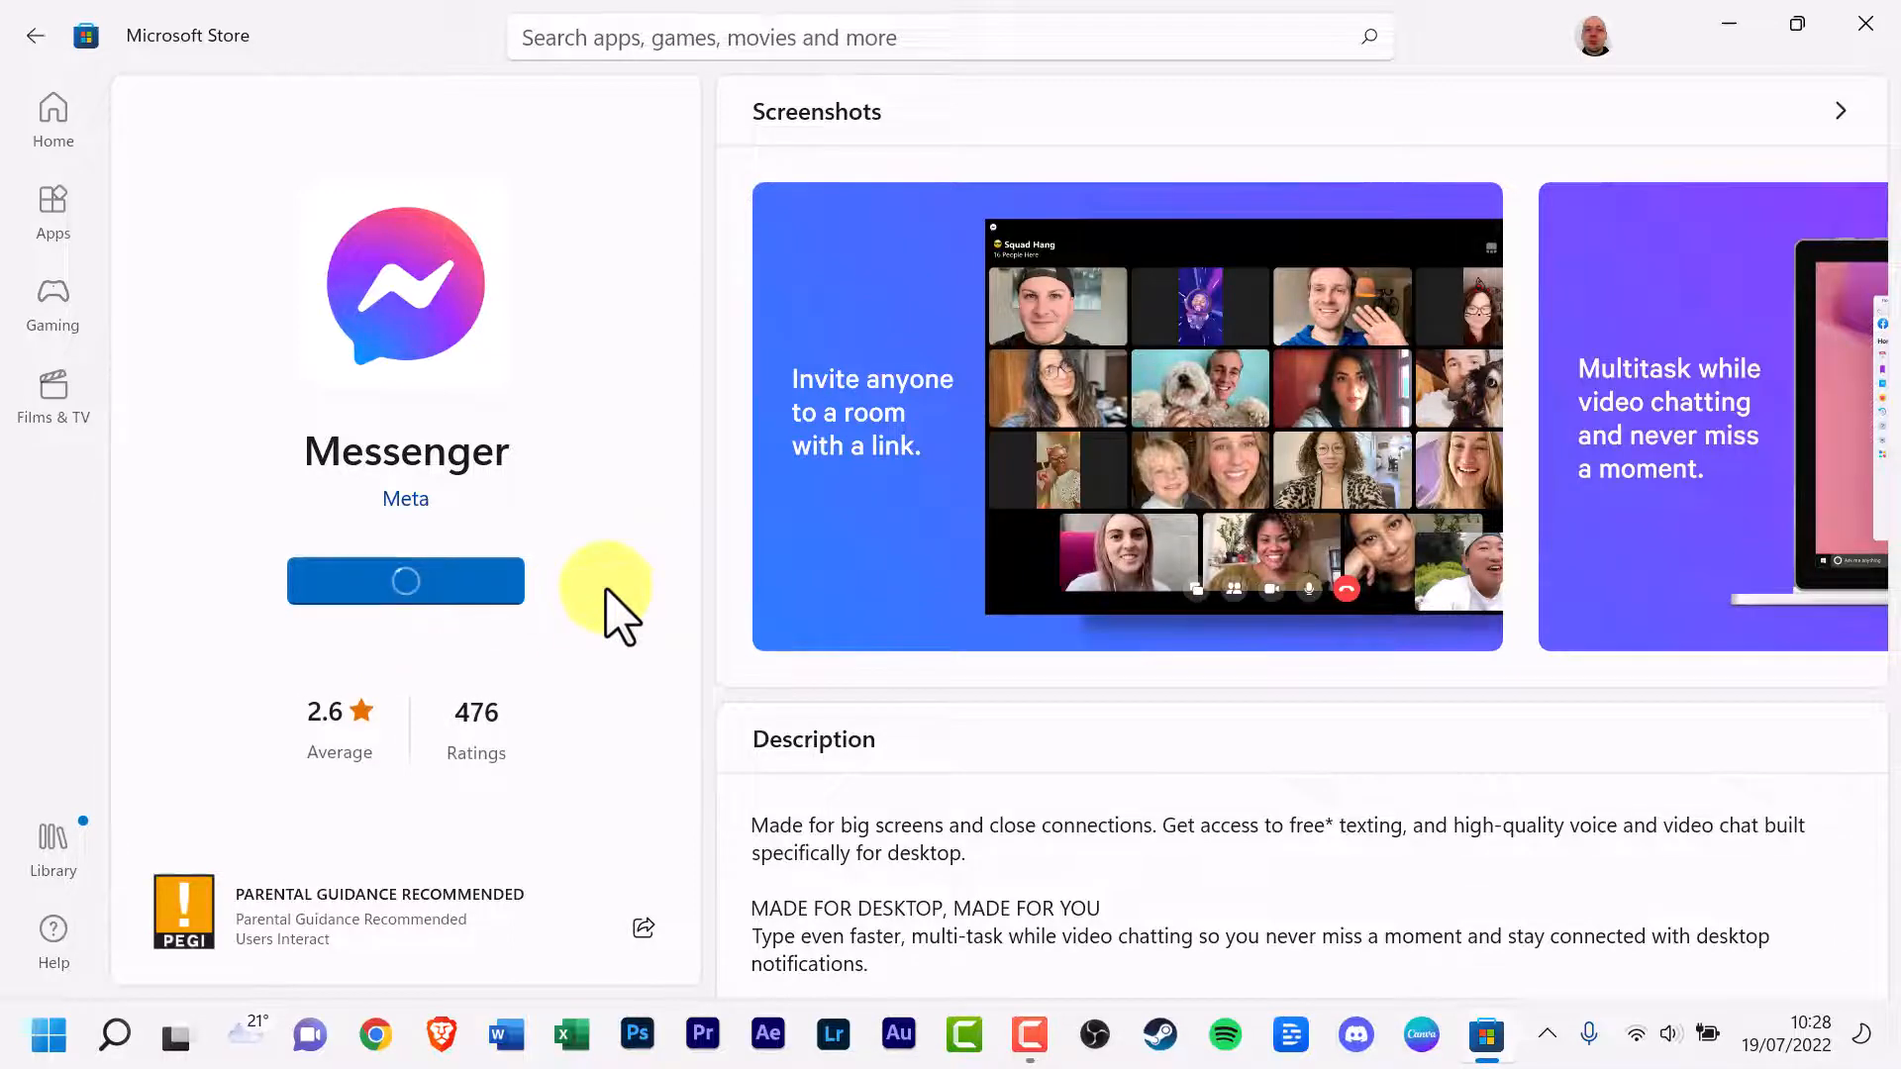
click(405, 582)
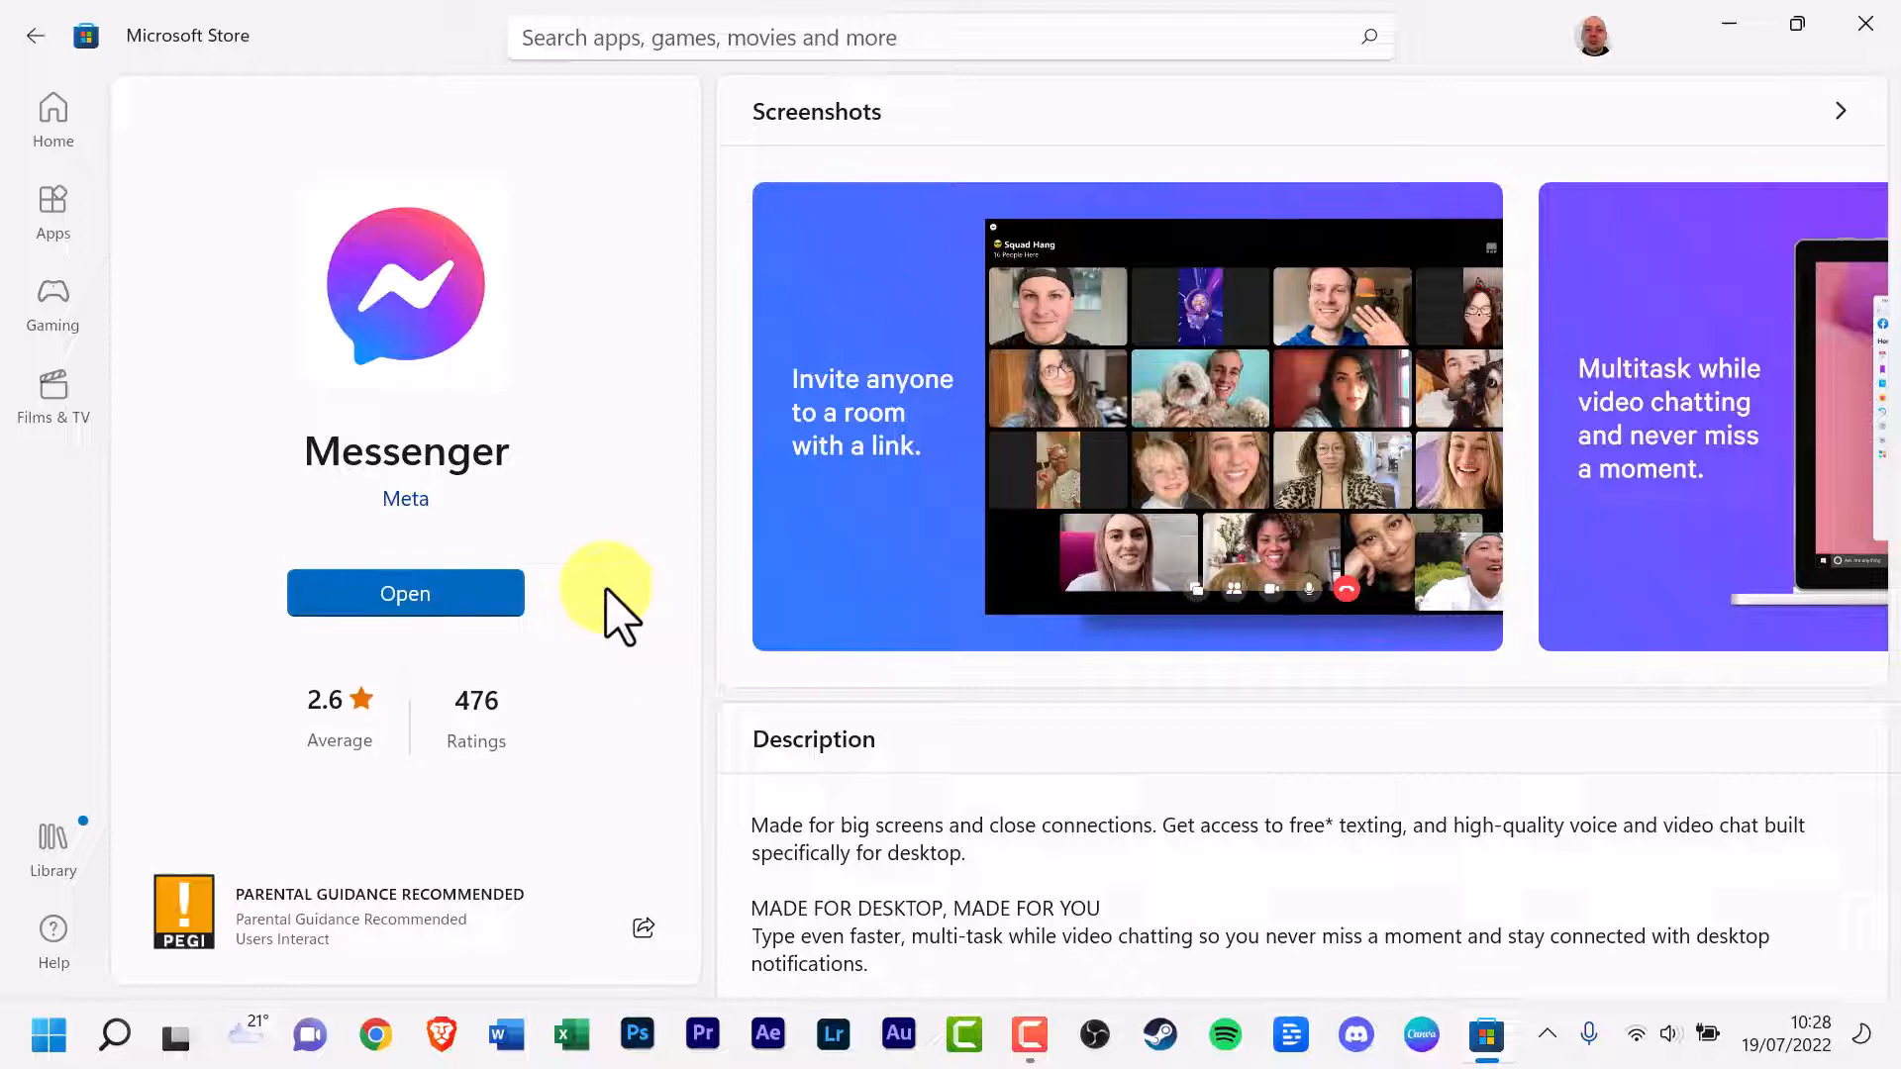
mouse_move(406, 593)
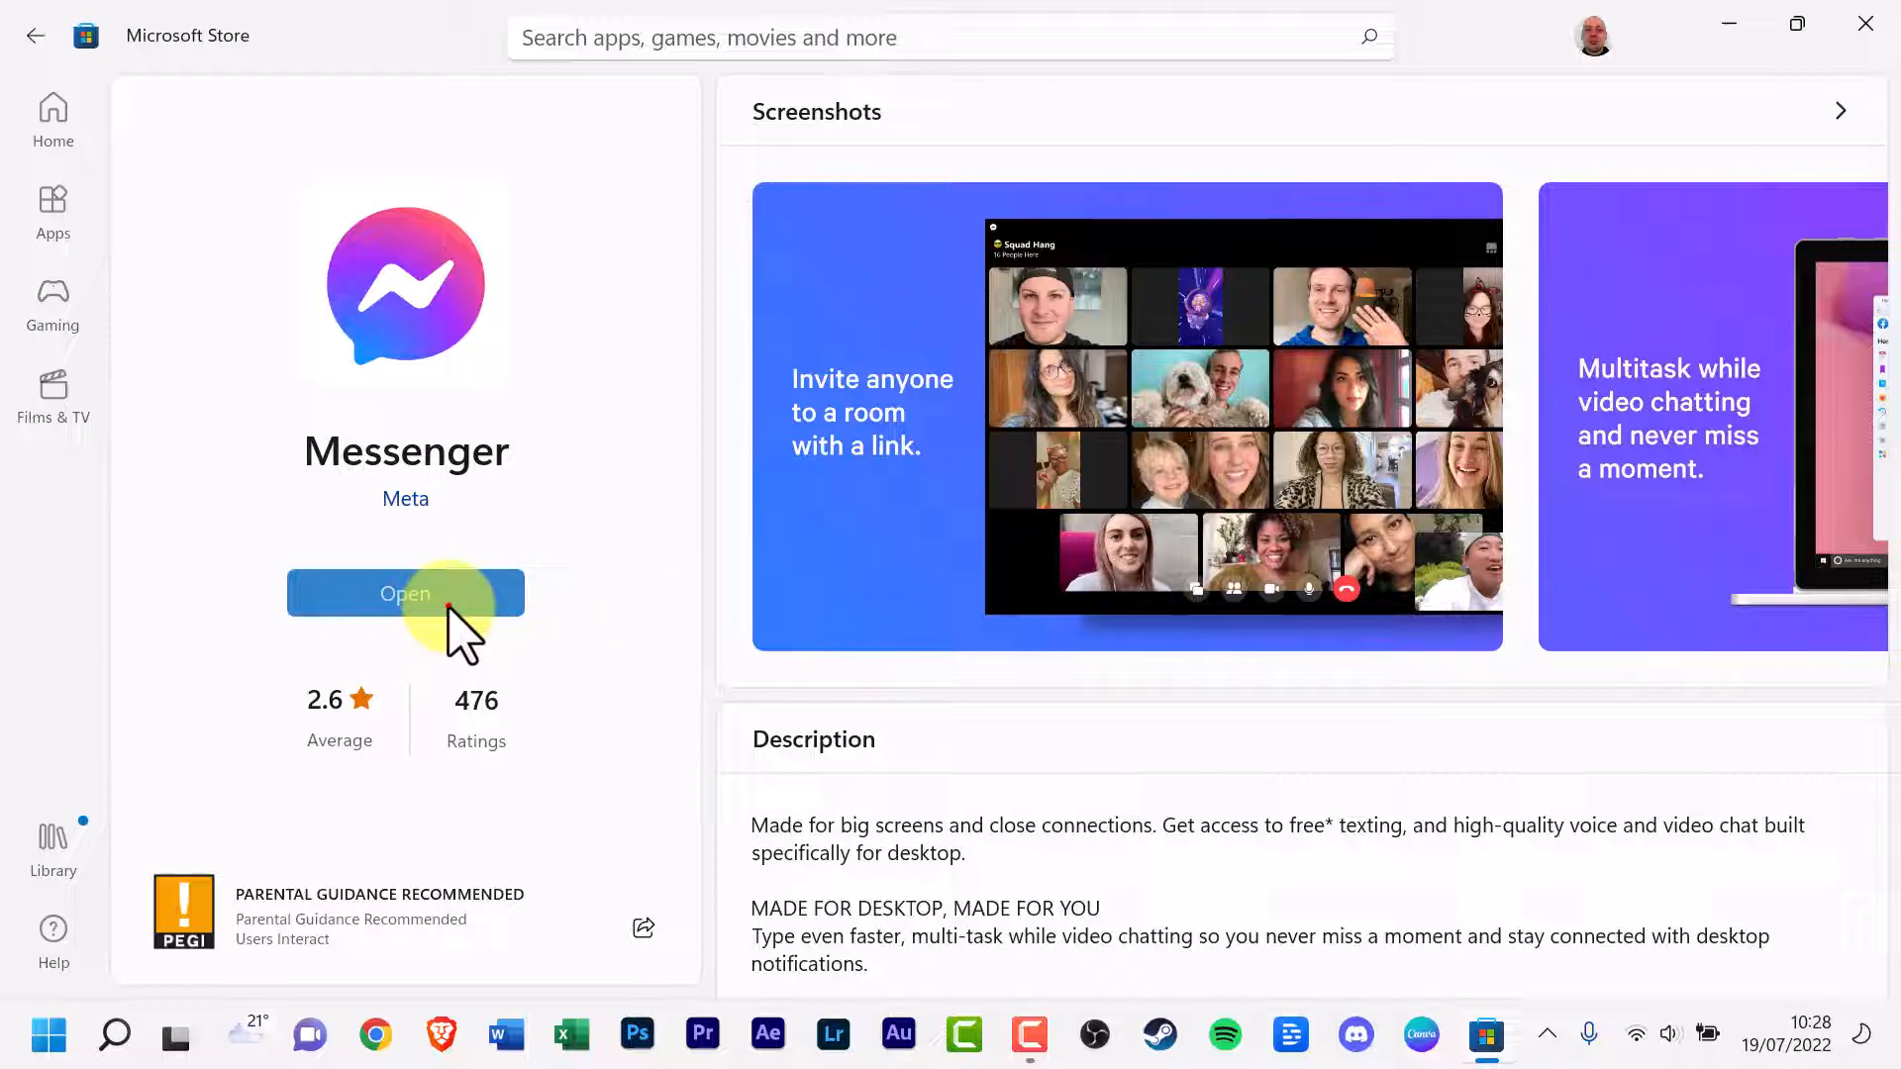
- Launch Messenger from the Store and choose Sign In With Facebook
click(405, 594)
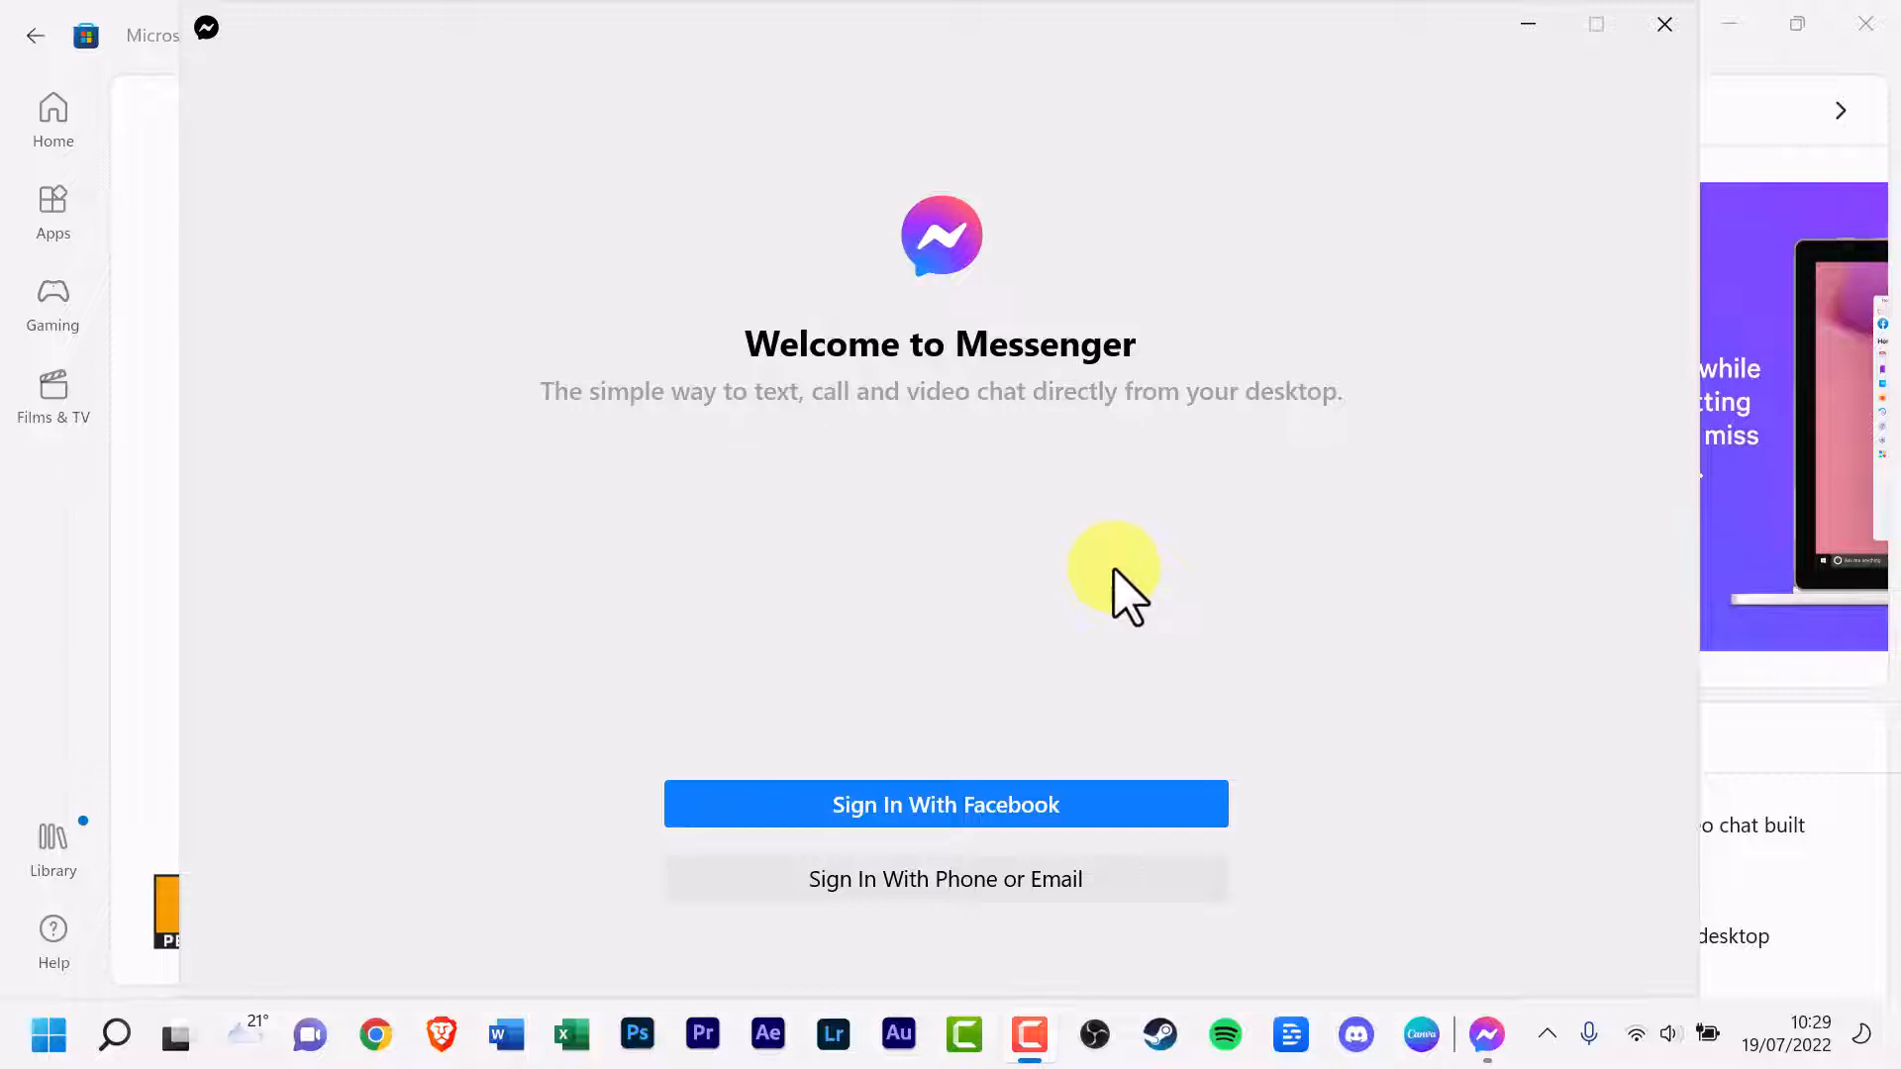
click(945, 804)
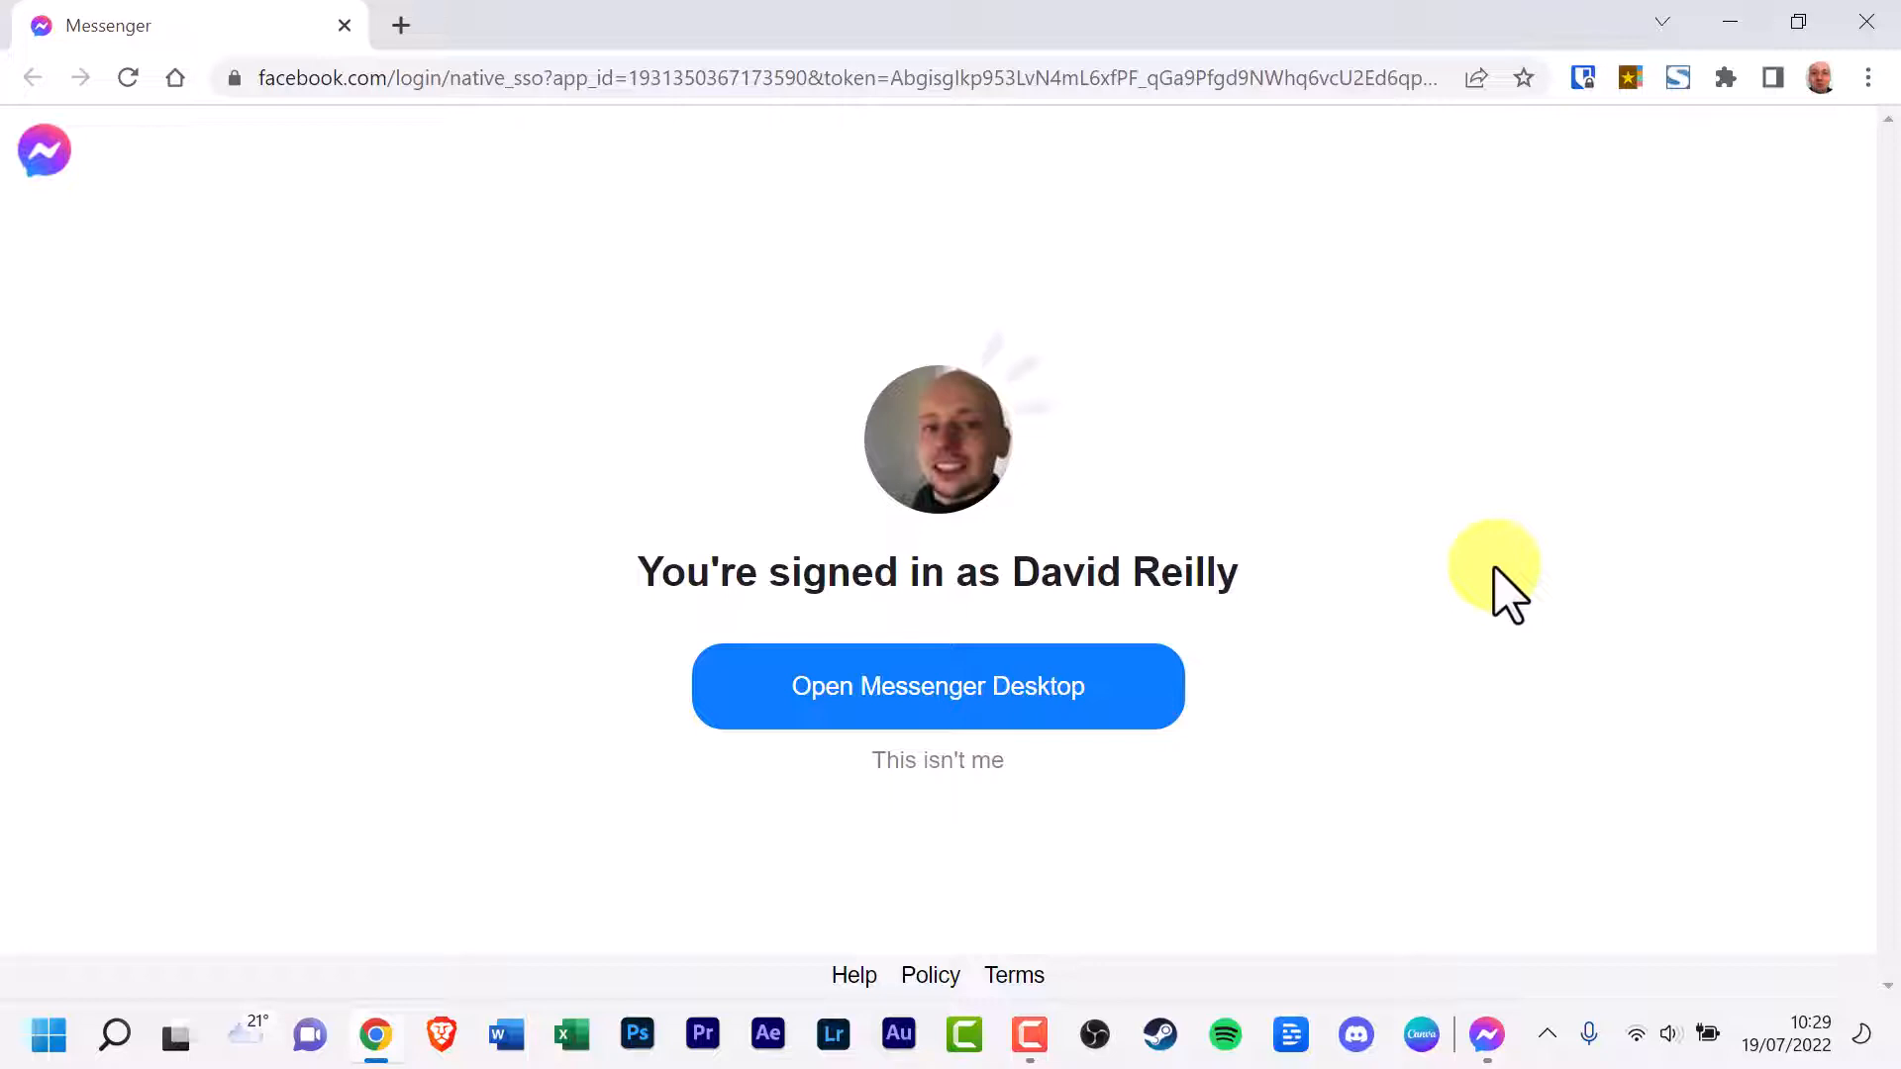
mouse_move(1470, 598)
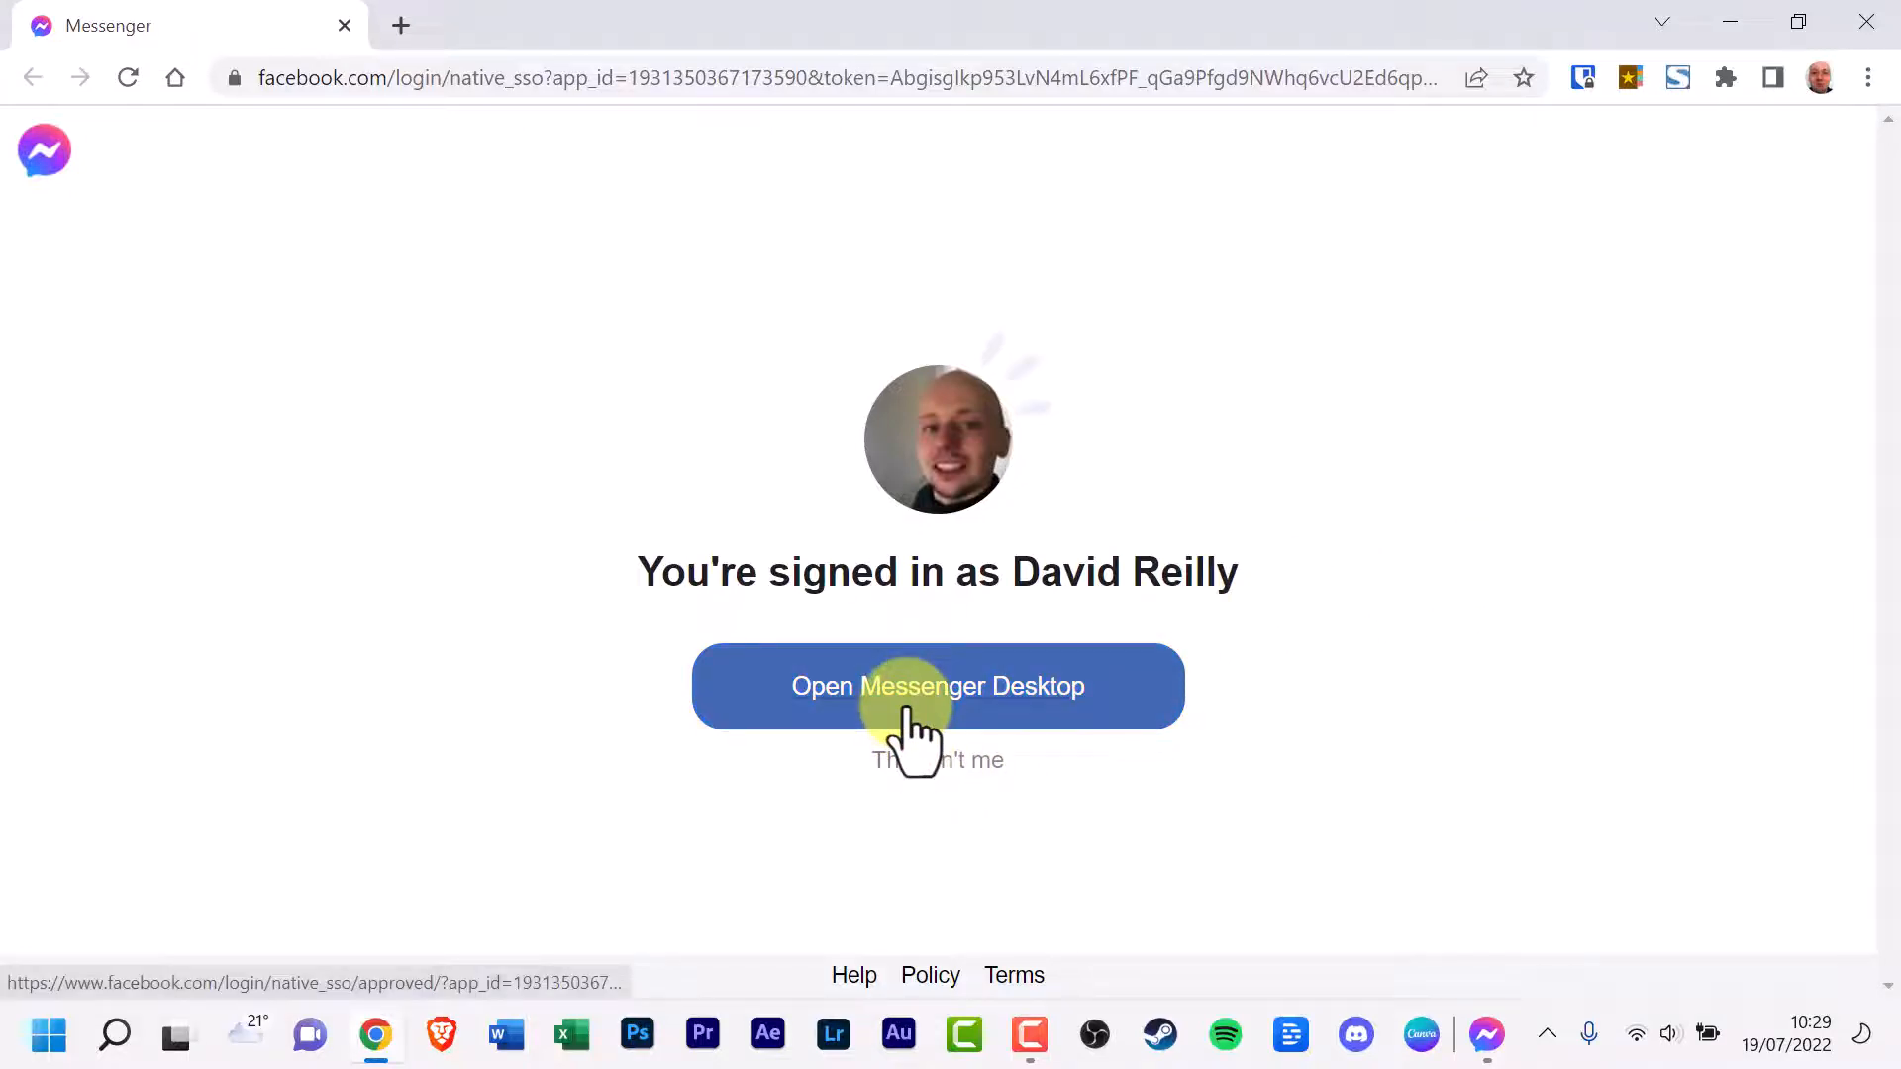
- Confirm Open Messenger Desktop and allow Chrome to open the Messenger app
click(937, 686)
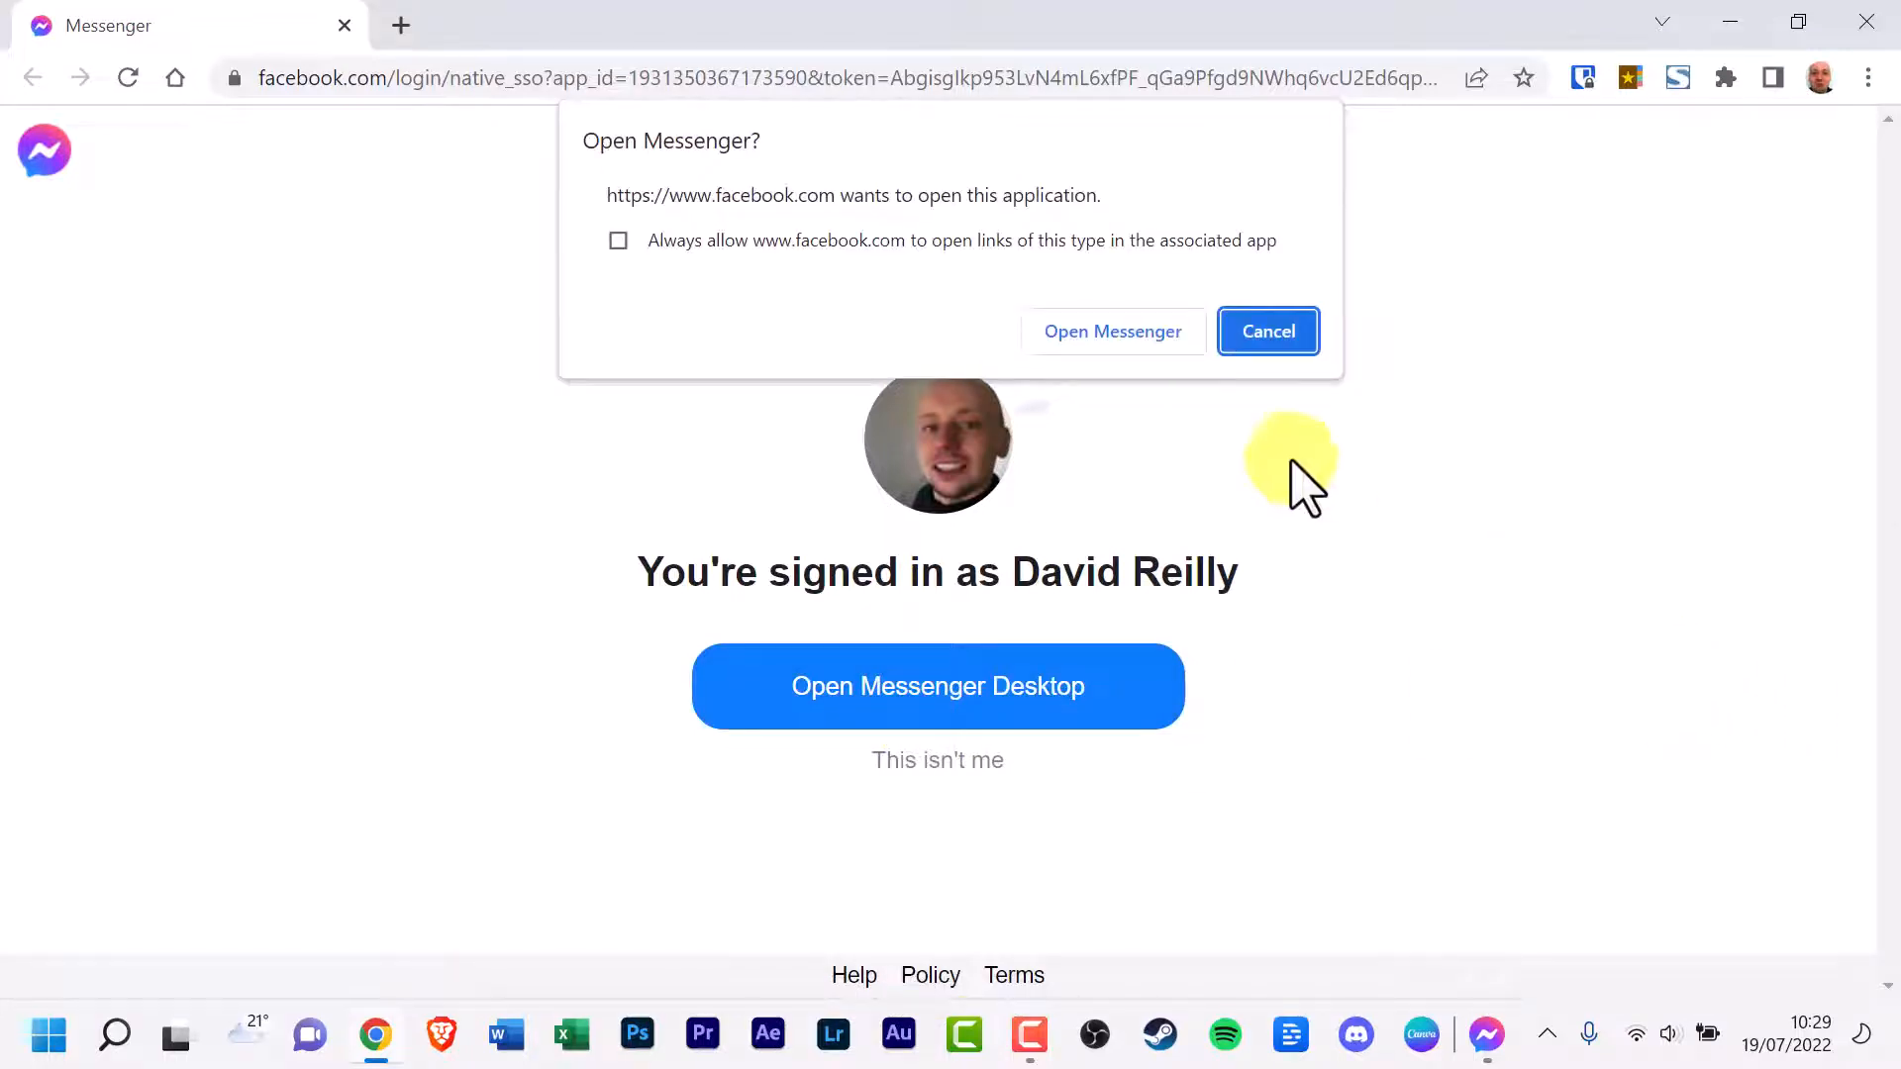
mouse_move(1112, 331)
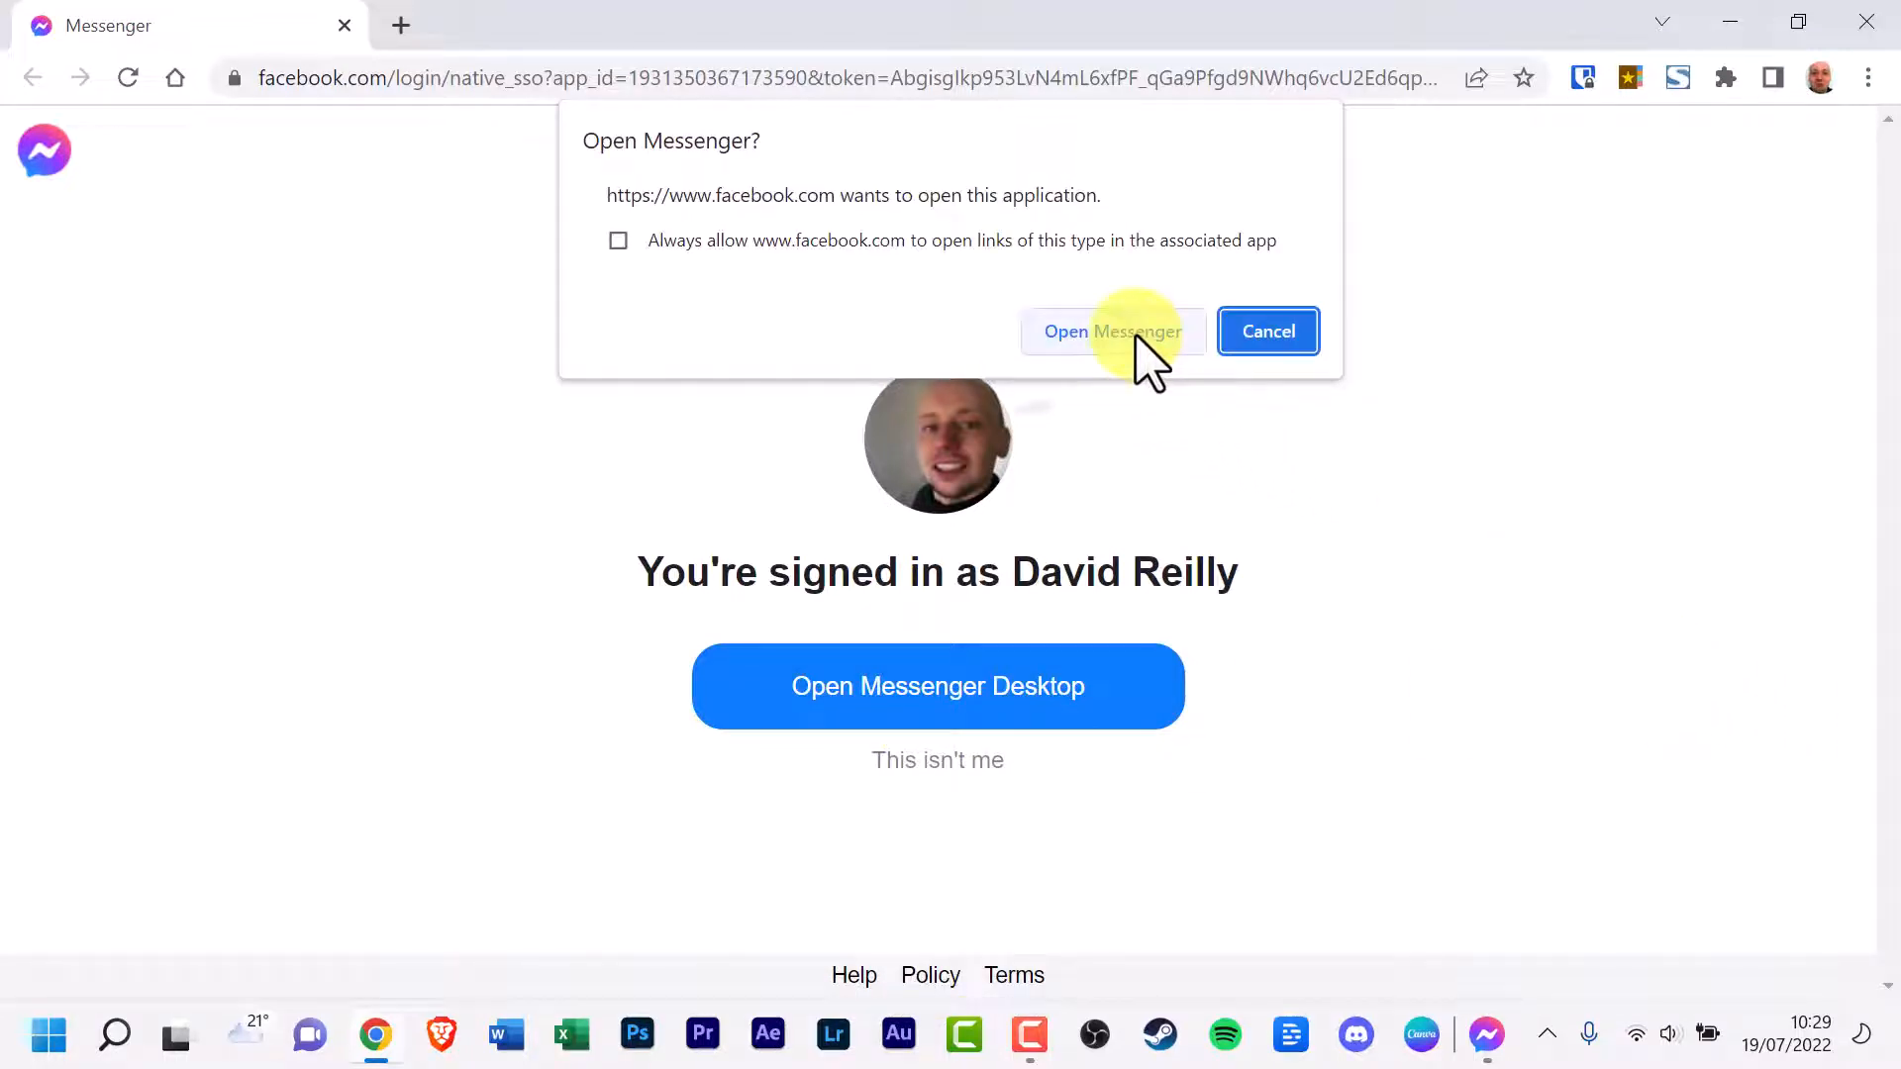
mouse_move(757, 297)
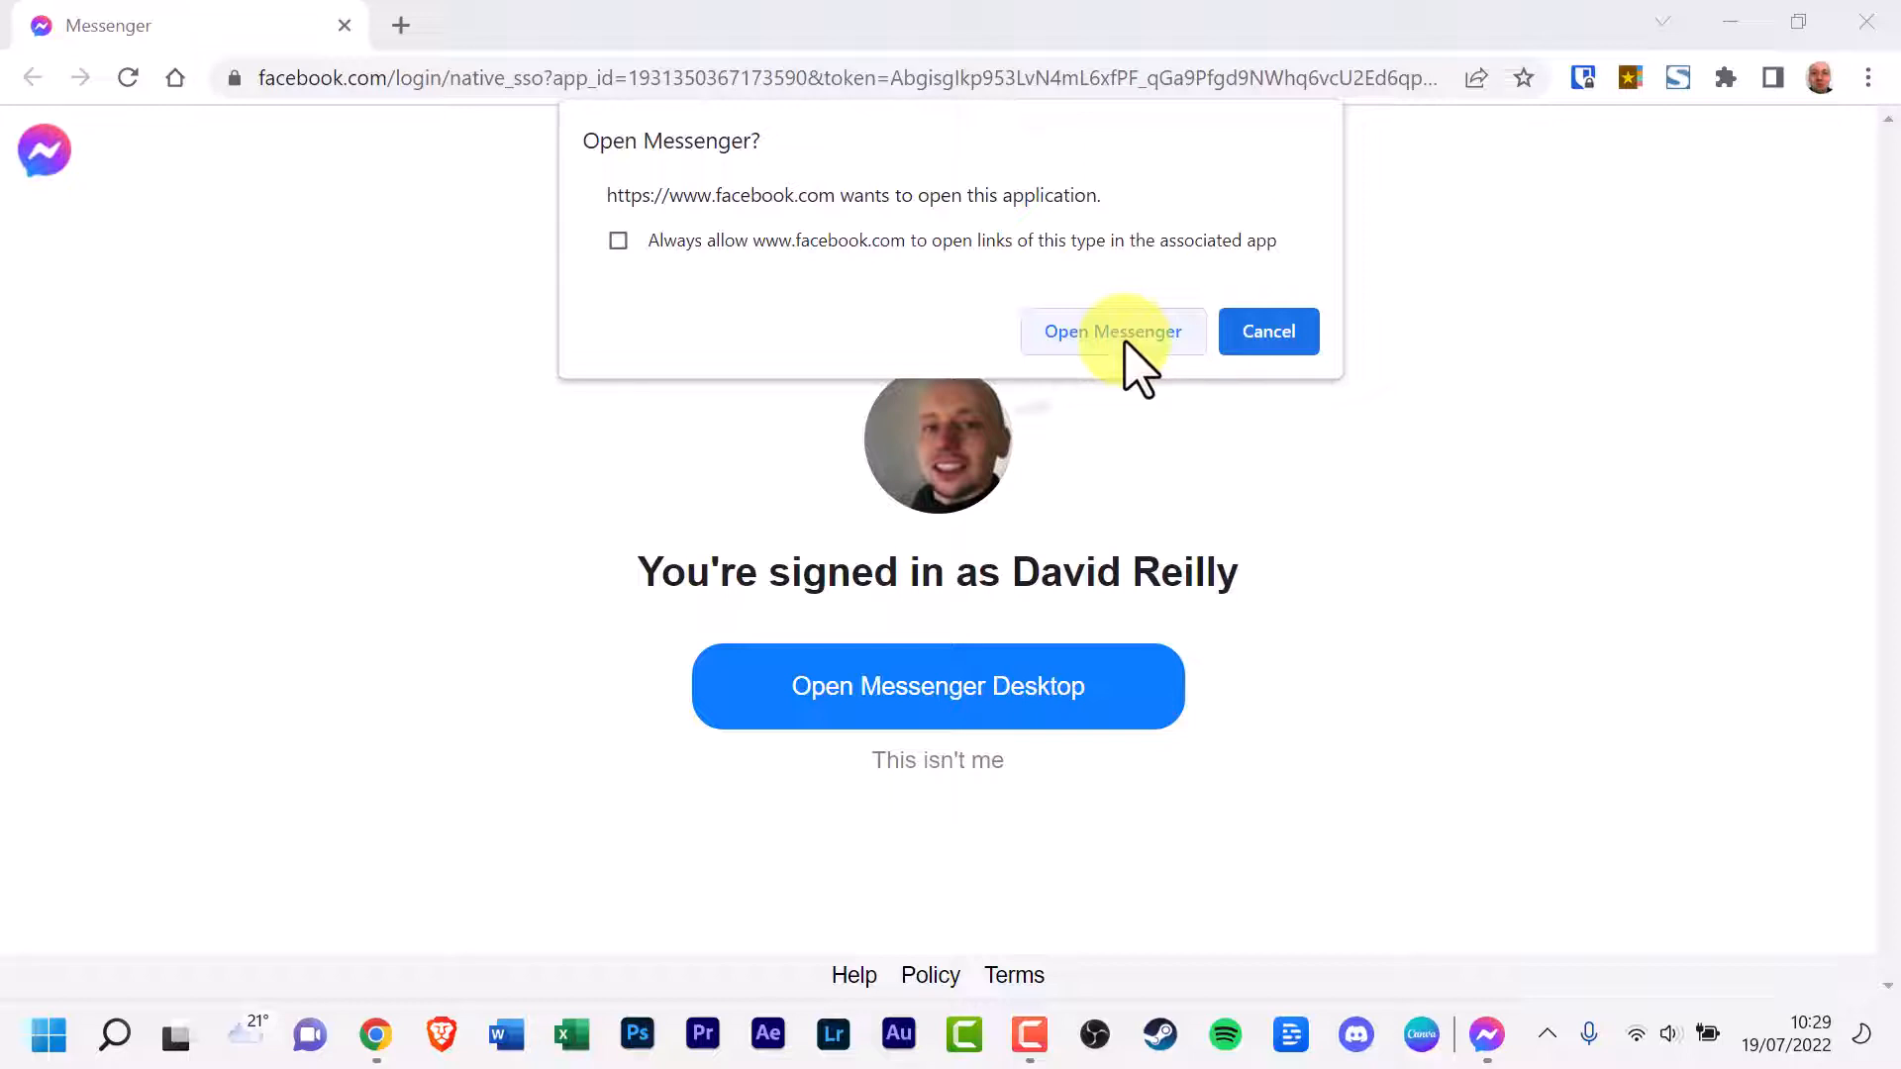
click(1111, 331)
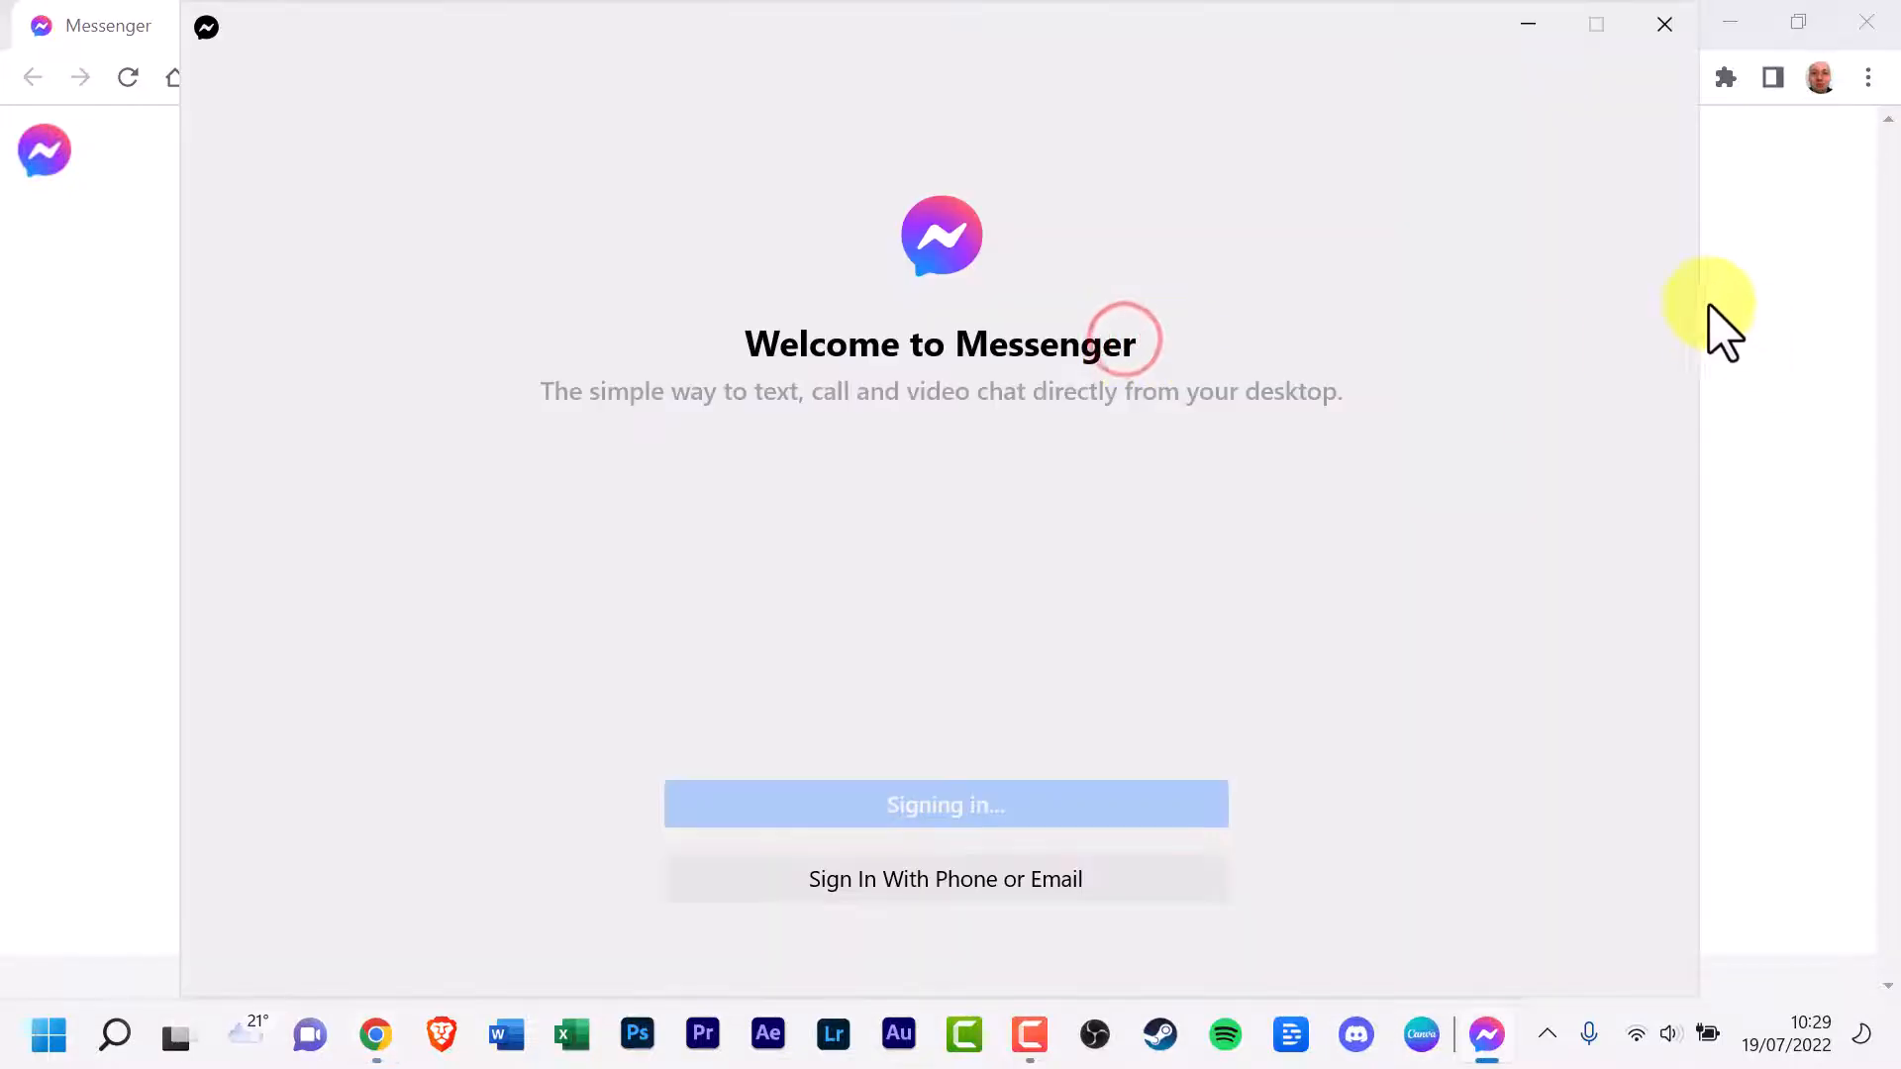